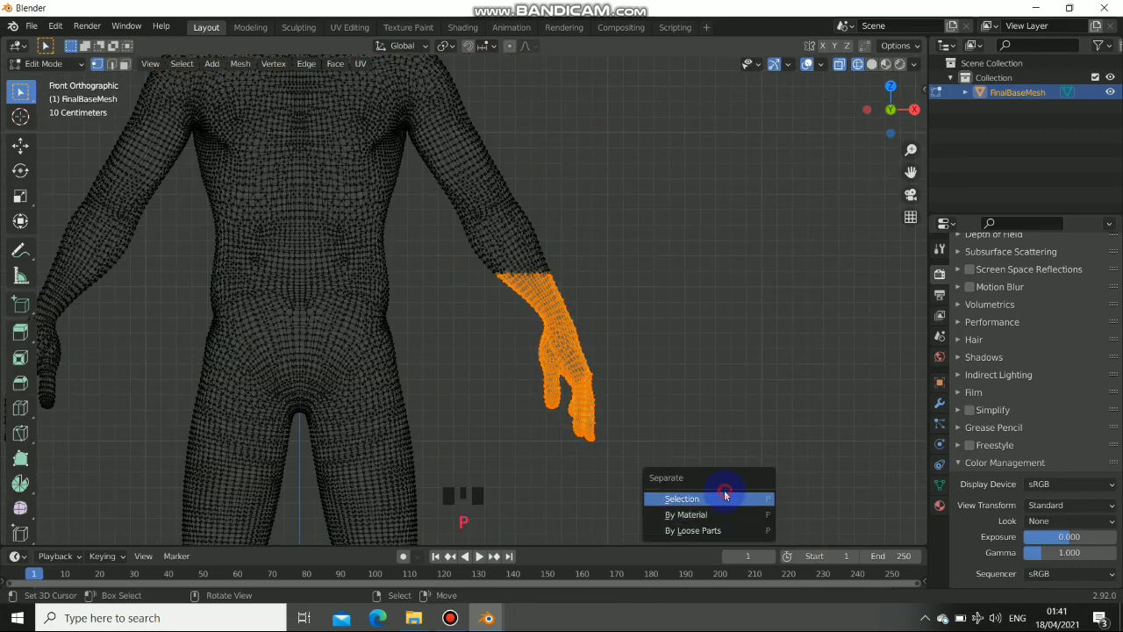
# Separate the selected hand into its own object and zoom the view
pyautogui.click(682, 498)
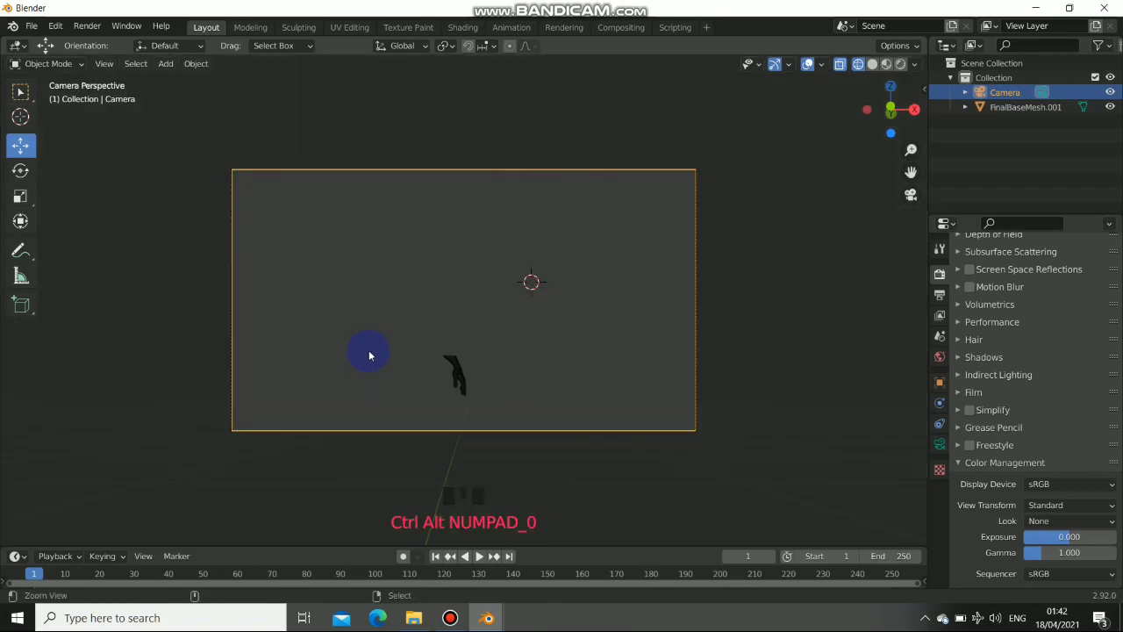
pyautogui.scroll(-3)
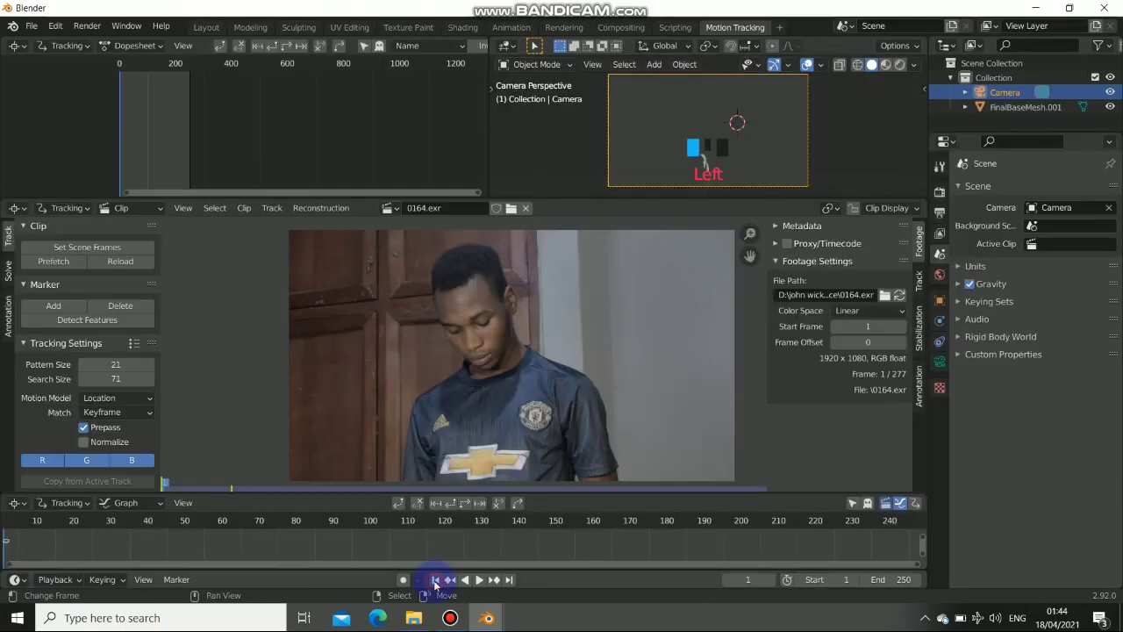
# Place a marker on the finger and track it through frame 127 using only the green channel
pyautogui.click(116, 397)
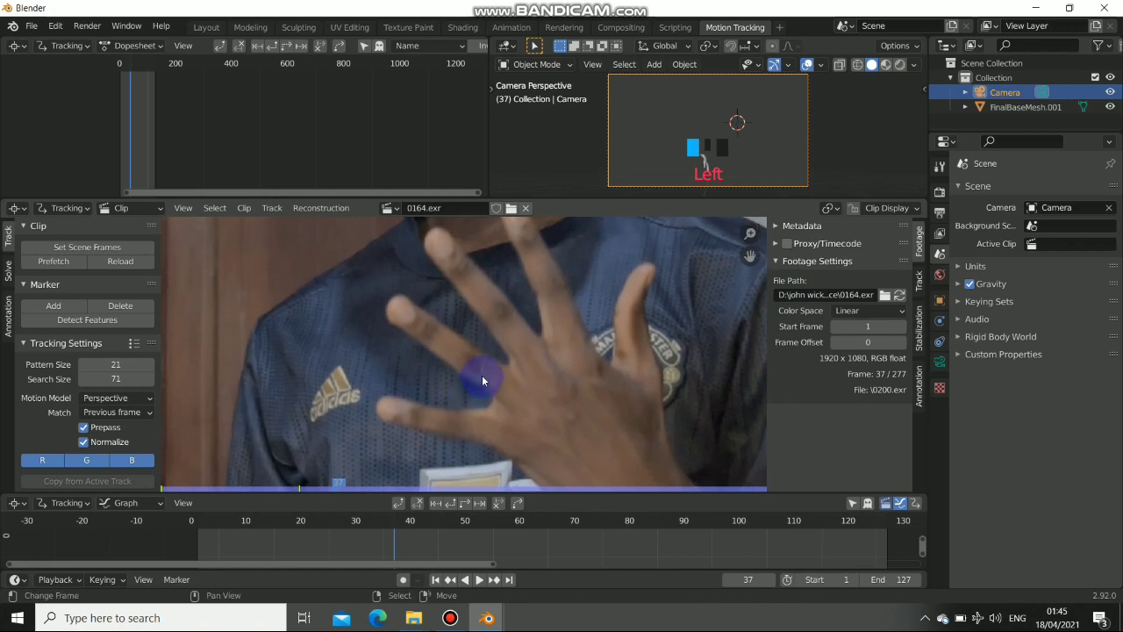
pyautogui.click(482, 370)
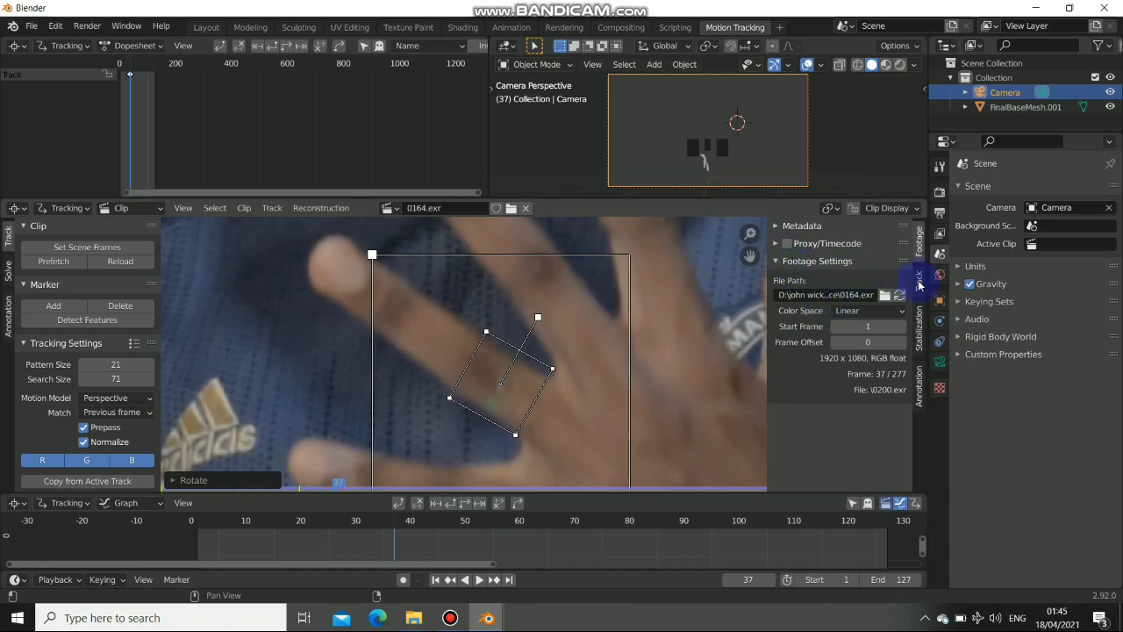
pyautogui.click(917, 274)
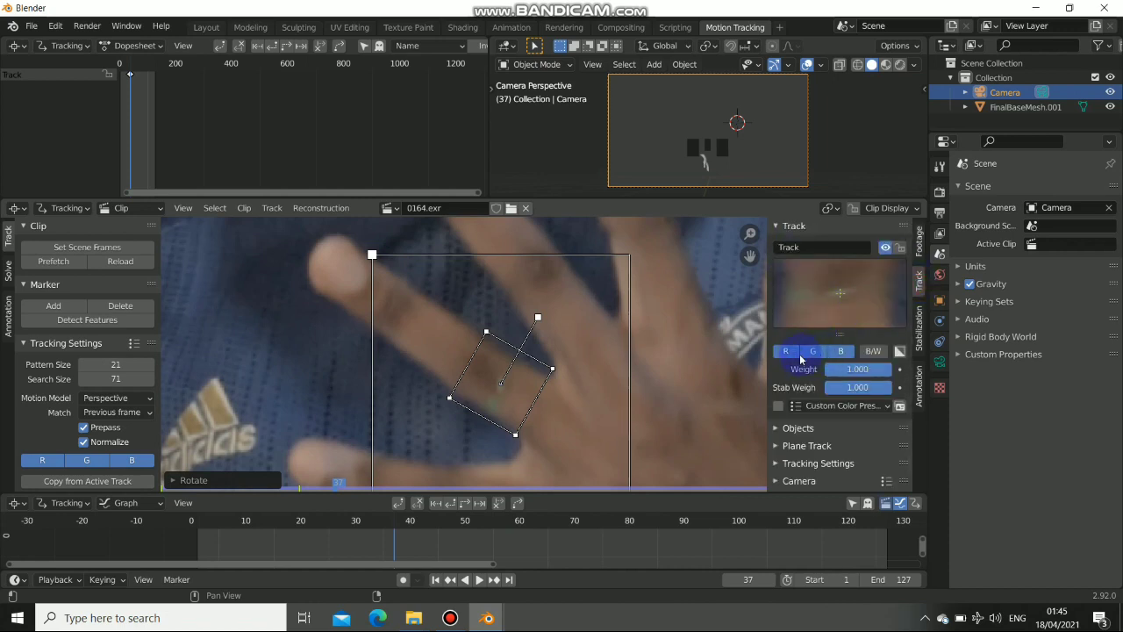
pyautogui.click(813, 351)
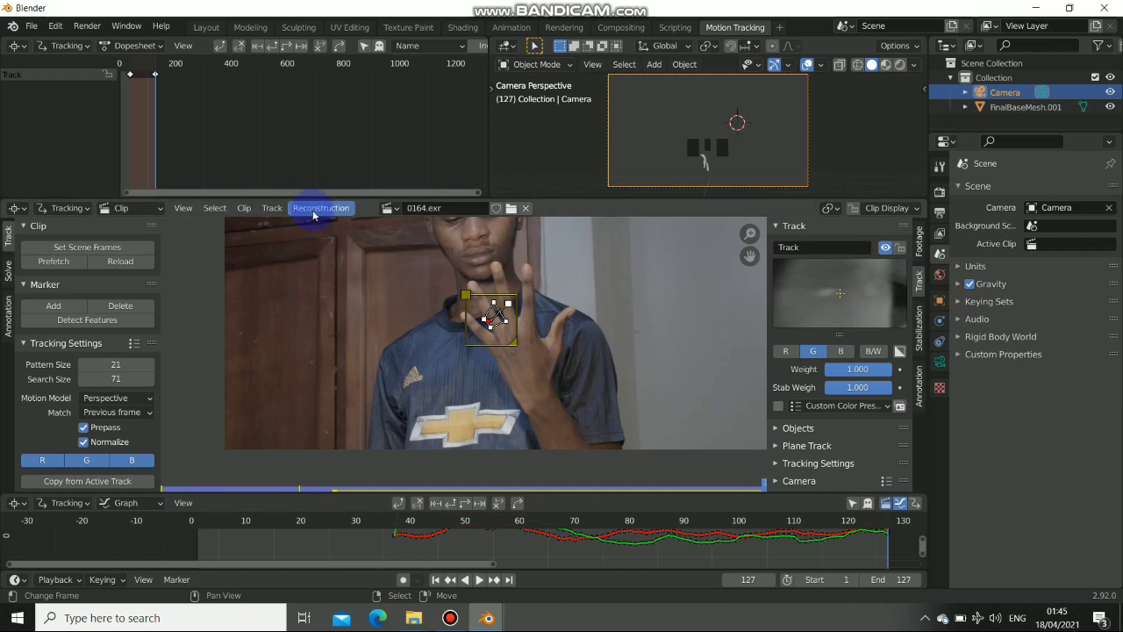
# Add an empty linked to the finger track through the Reconstruction menu
pyautogui.click(321, 208)
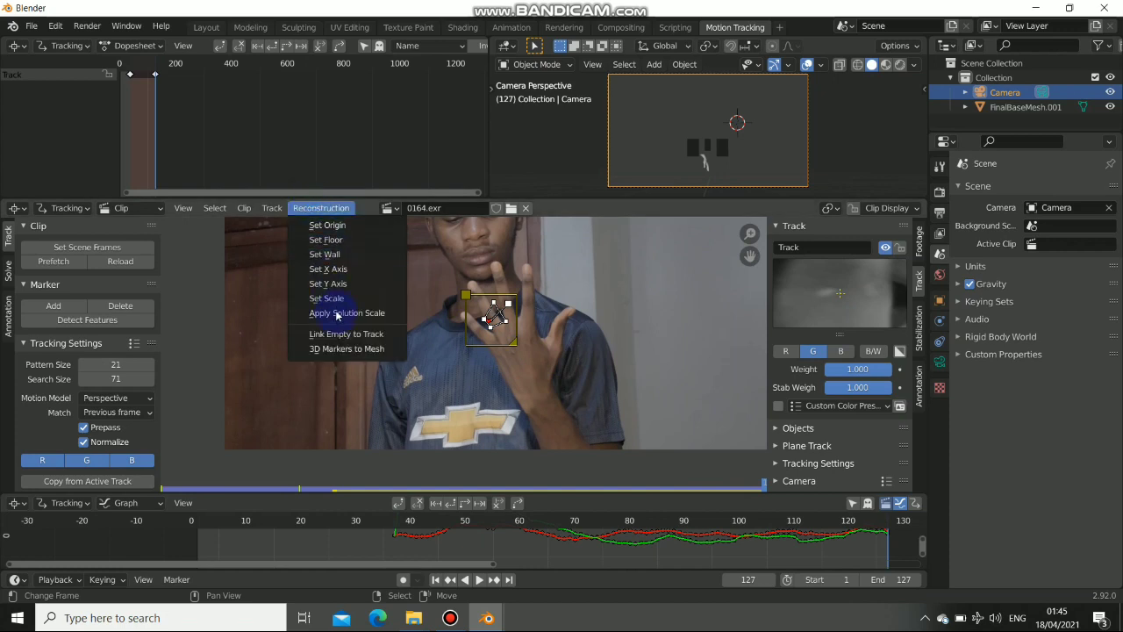
pyautogui.moveTo(347, 333)
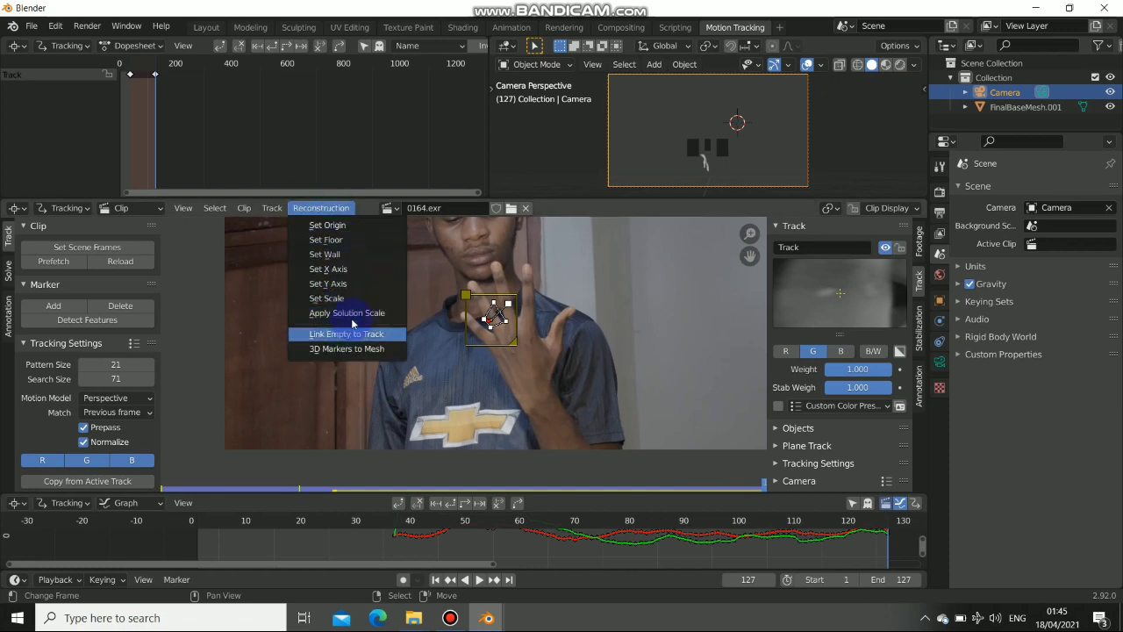
pyautogui.moveTo(345, 333)
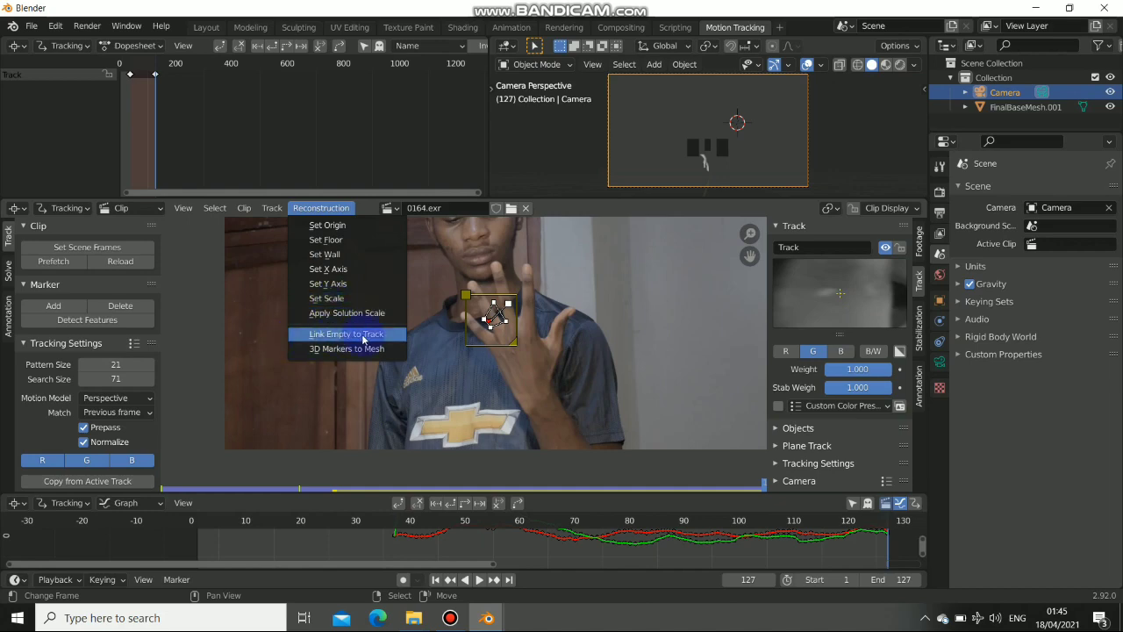
pyautogui.click(346, 334)
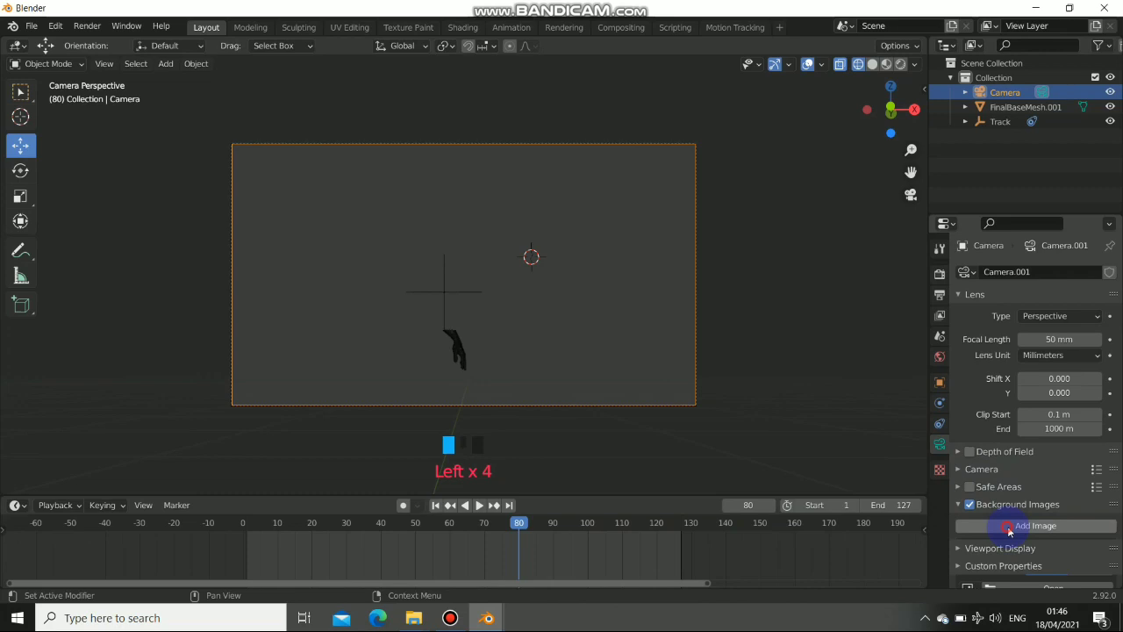
# Add an image slot under the camera's Background Images
pyautogui.click(1035, 525)
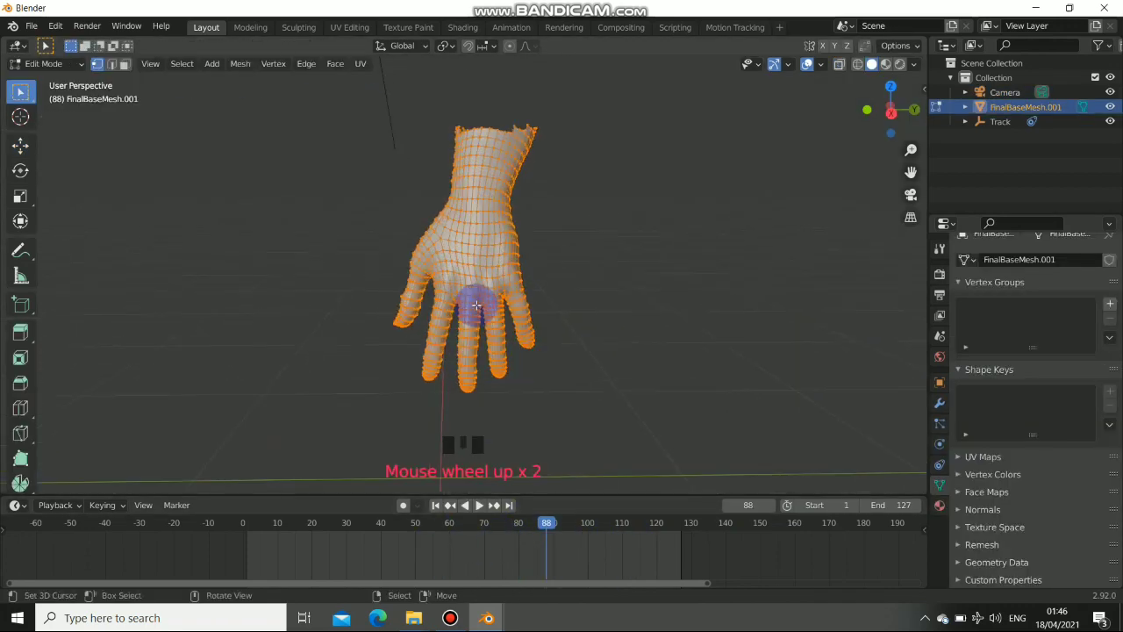
# In Right Ortho view, box-select the unwanted hand vertices and delete them
pyautogui.press('KP_3')
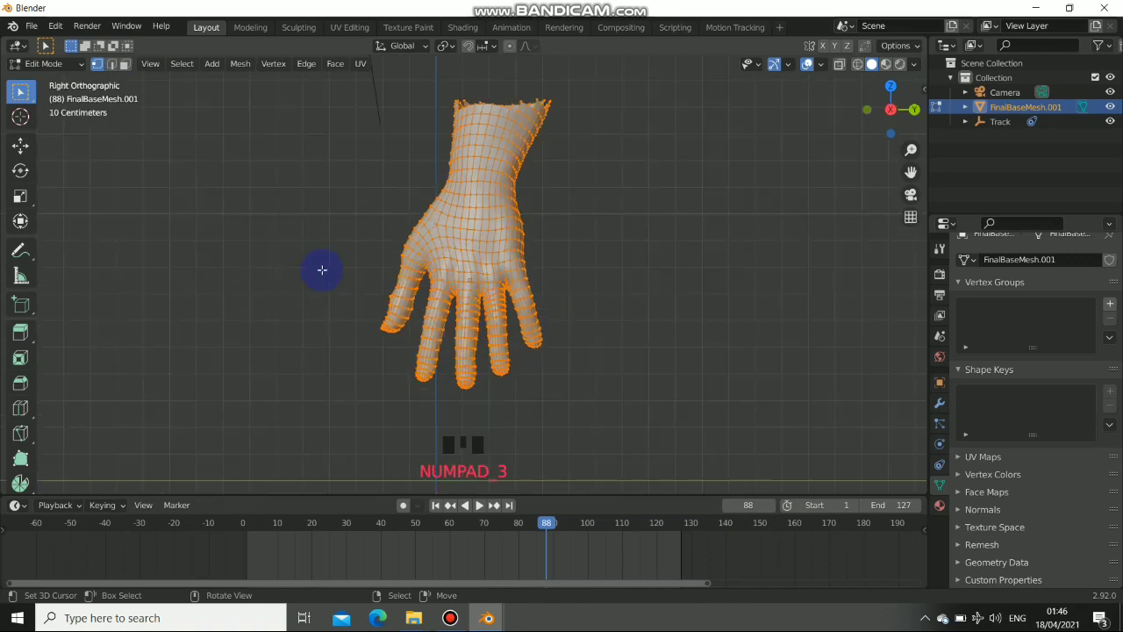
pyautogui.moveTo(322, 270); pyautogui.dragTo(266, 137)
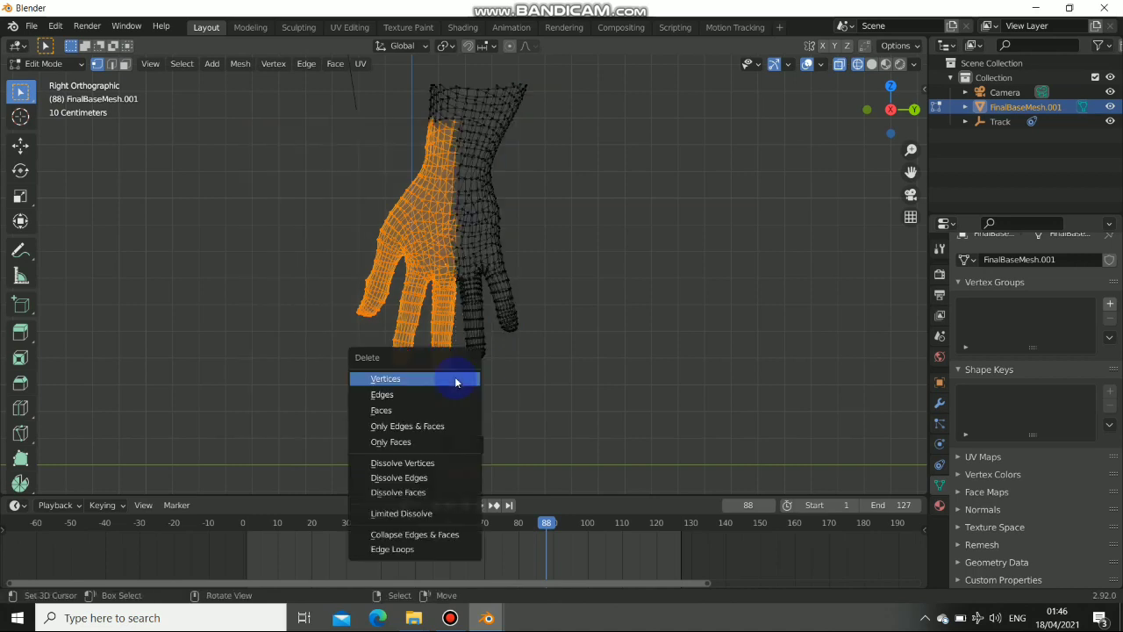
pyautogui.click(385, 378)
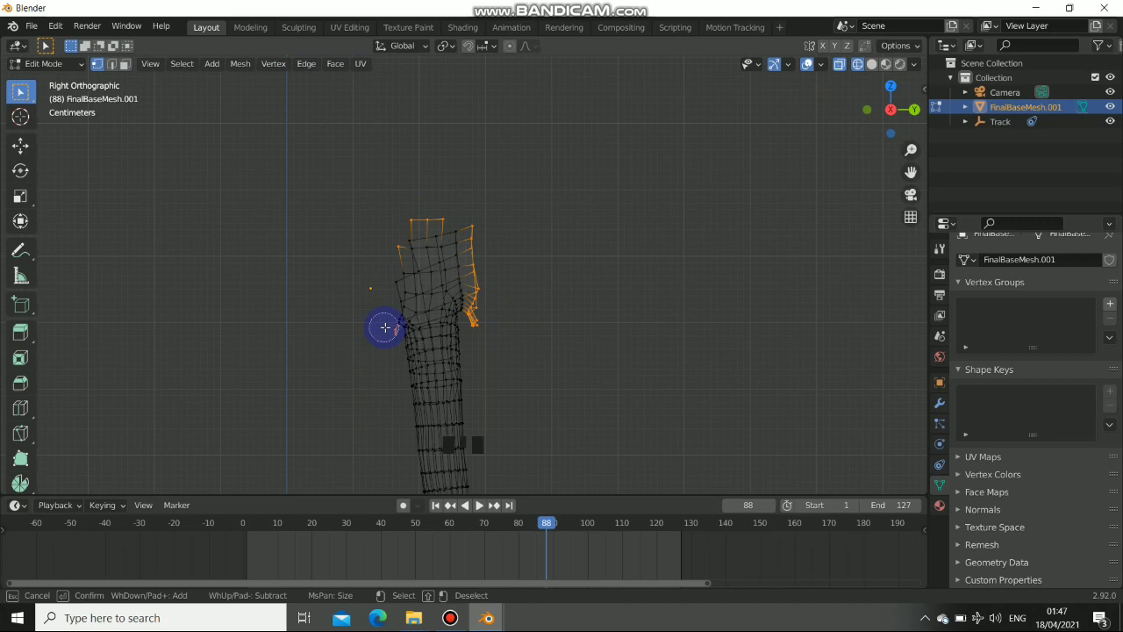
pyautogui.moveTo(702, 208)
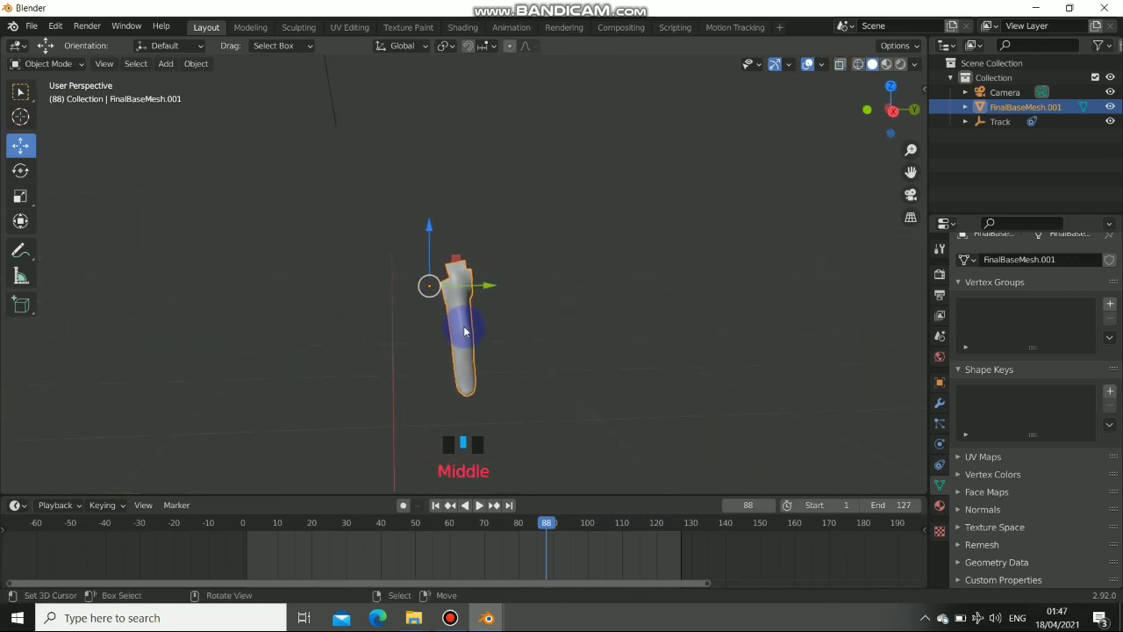
# Select all the finger's vertices and rotate them onto the filmed finger
pyautogui.moveTo(465, 332); pyautogui.dragTo(474, 321)
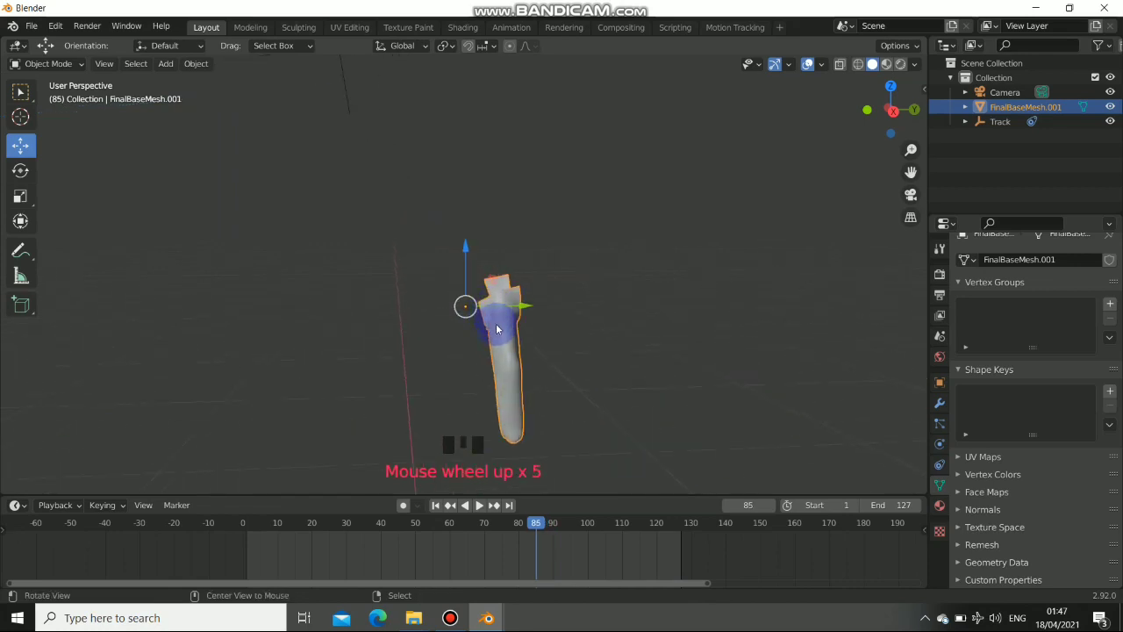
pyautogui.press('Tab')
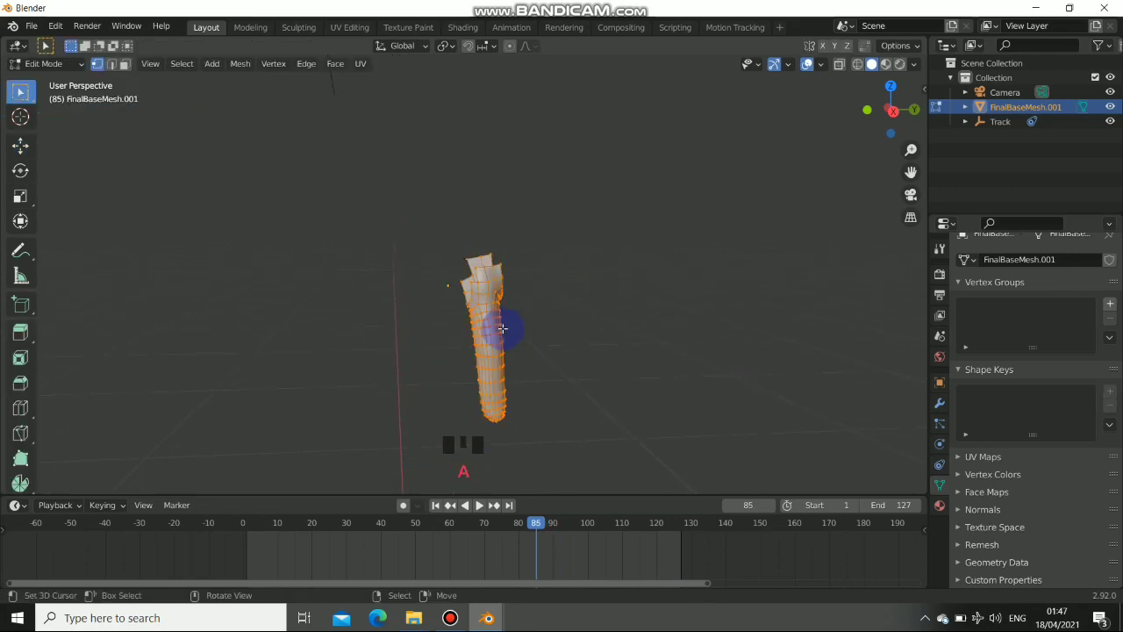
pyautogui.press('shift+s')
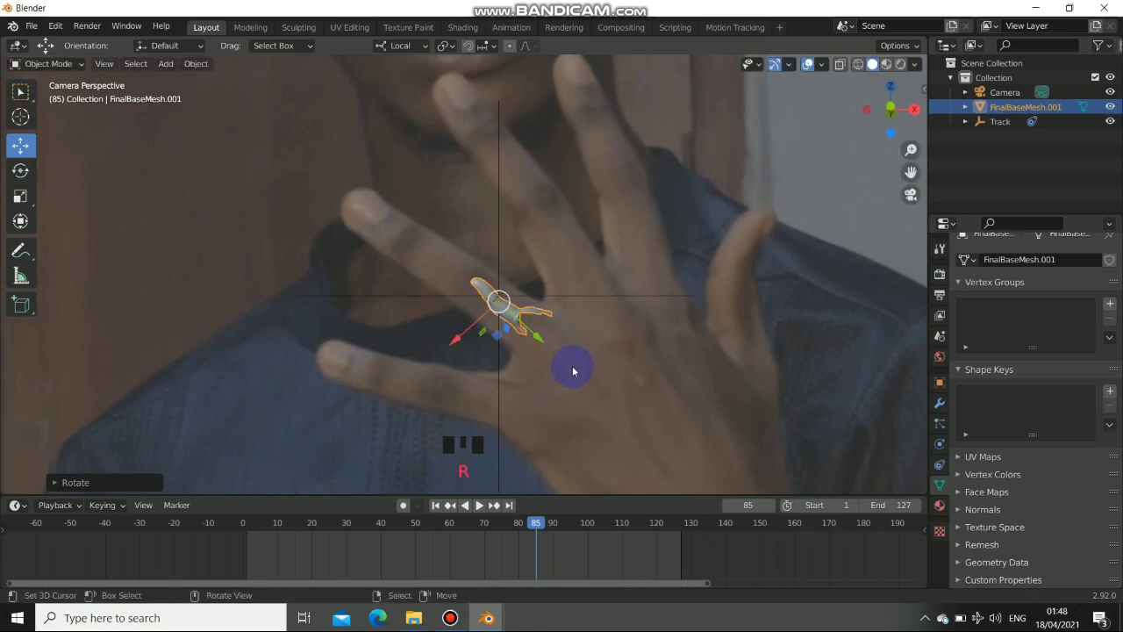
pyautogui.press('r')
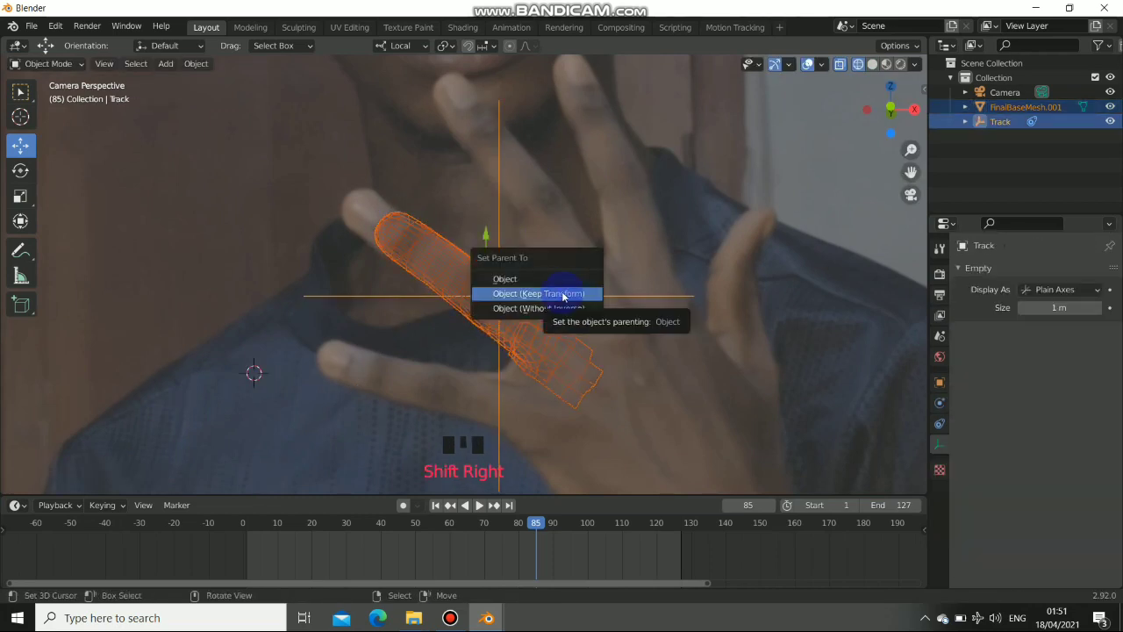
# Parent the finger to the track empty with Keep Transform and check frame 40
pyautogui.click(535, 293)
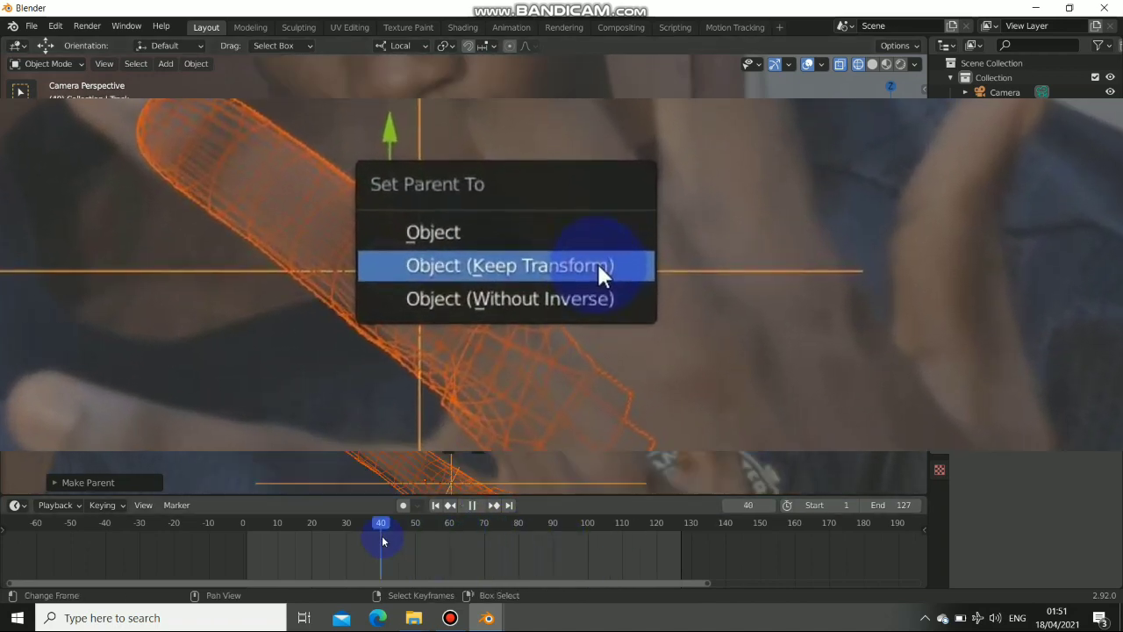
pyautogui.click(510, 265)
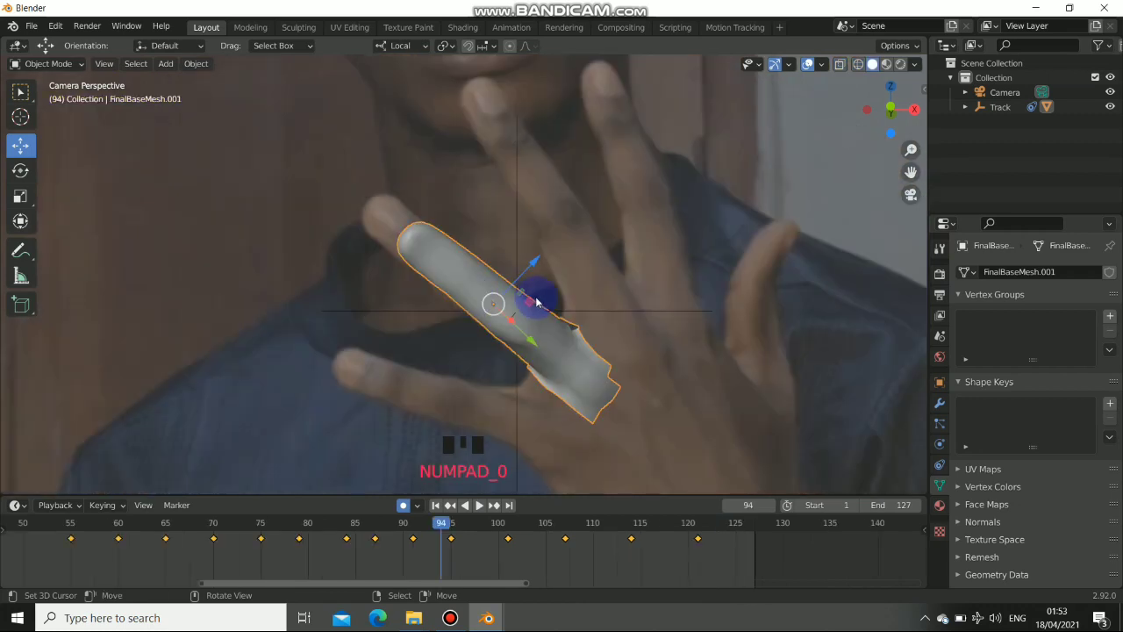
# Scale down the open edge loop at the finger's end to taper it closed
pyautogui.press('Tab')
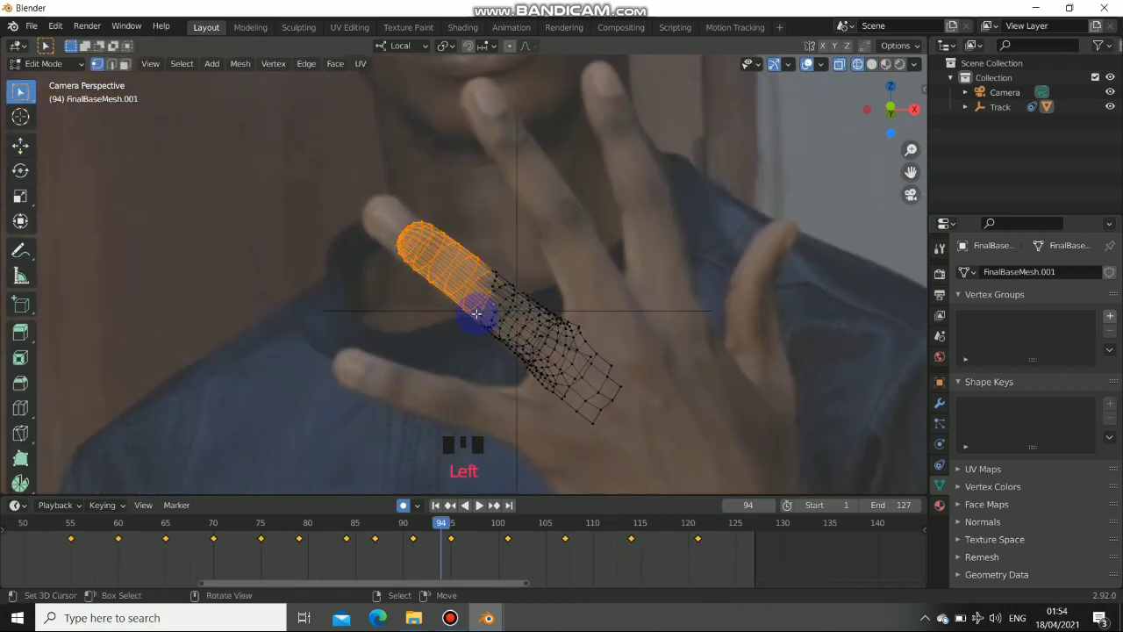
pyautogui.press('X')
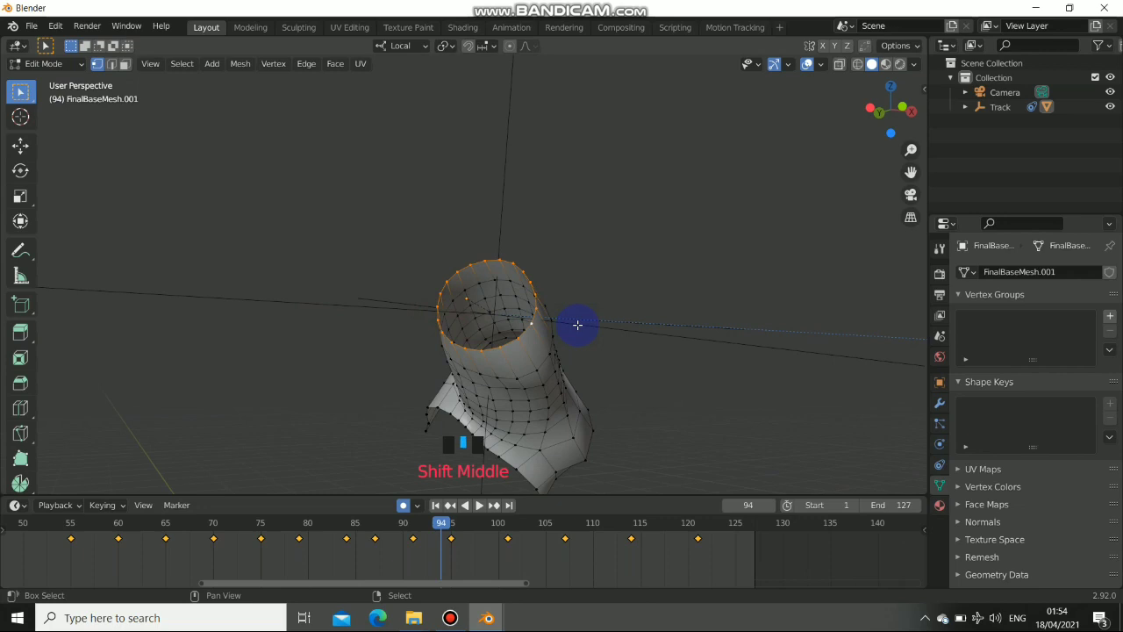
pyautogui.moveTo(577, 325); pyautogui.dragTo(599, 311)
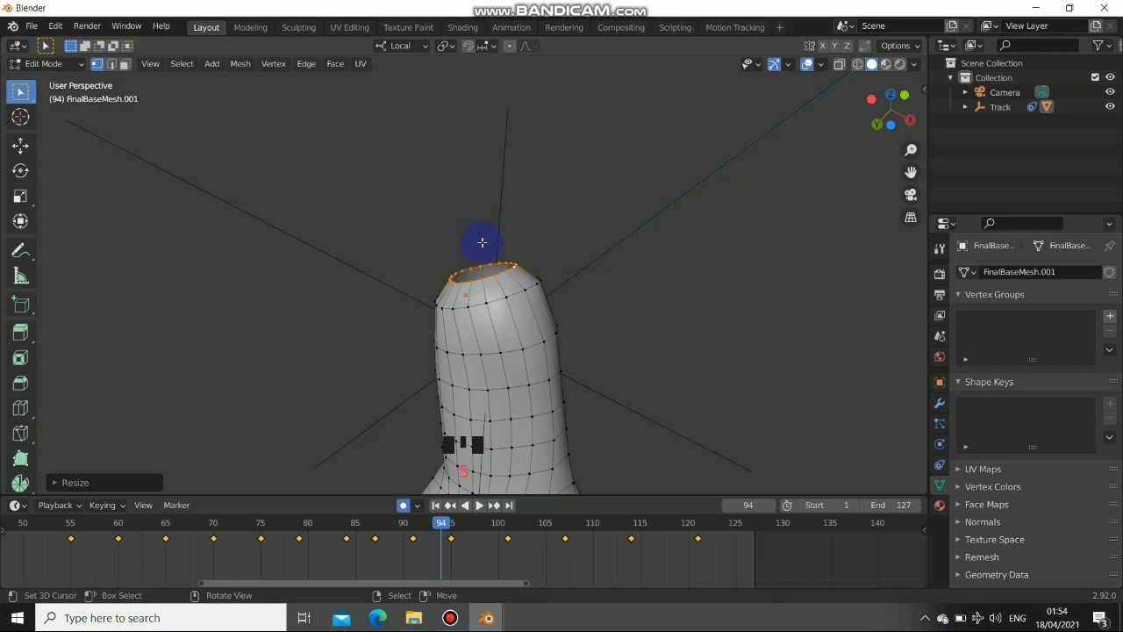
pyautogui.click(20, 144)
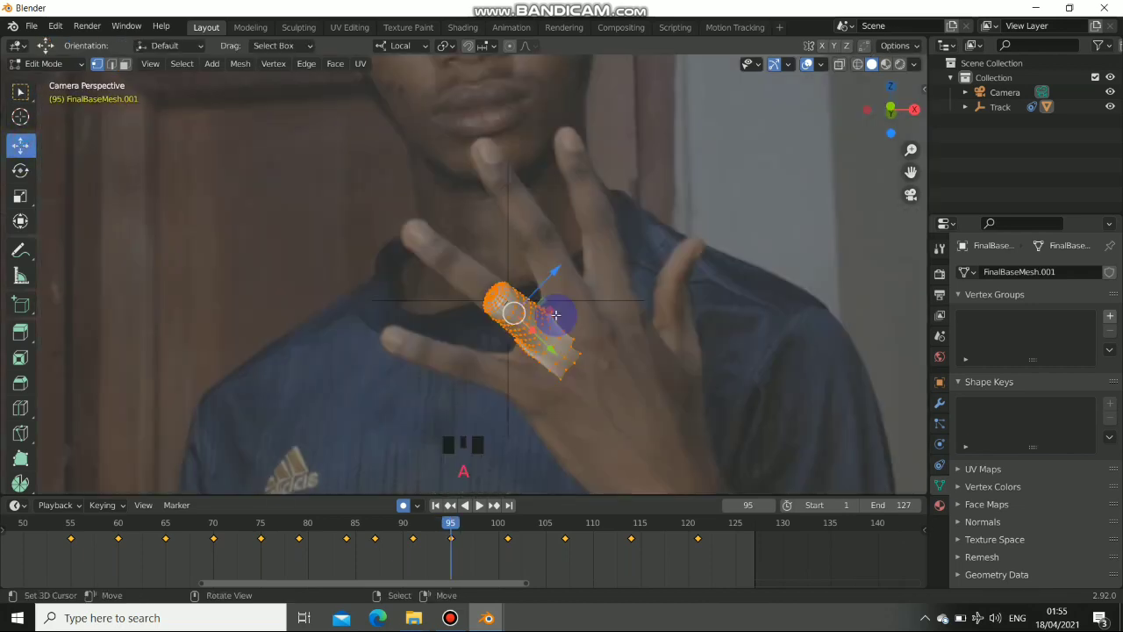
# Unwrap the finger mesh with Project from View from the camera view
pyautogui.click(358, 63)
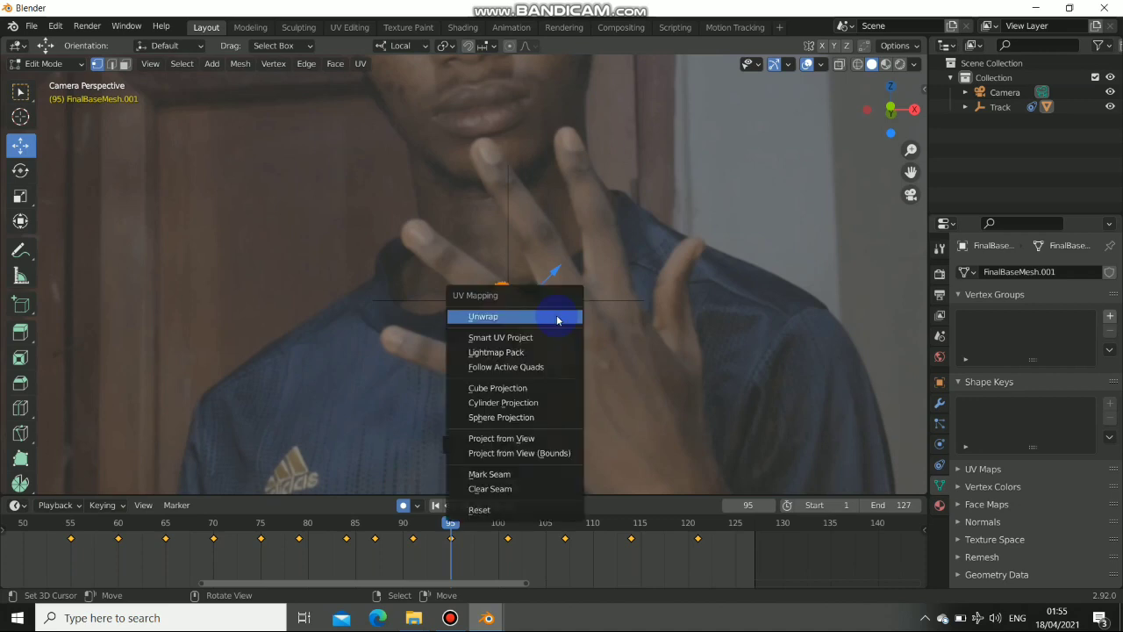
pyautogui.moveTo(508, 438)
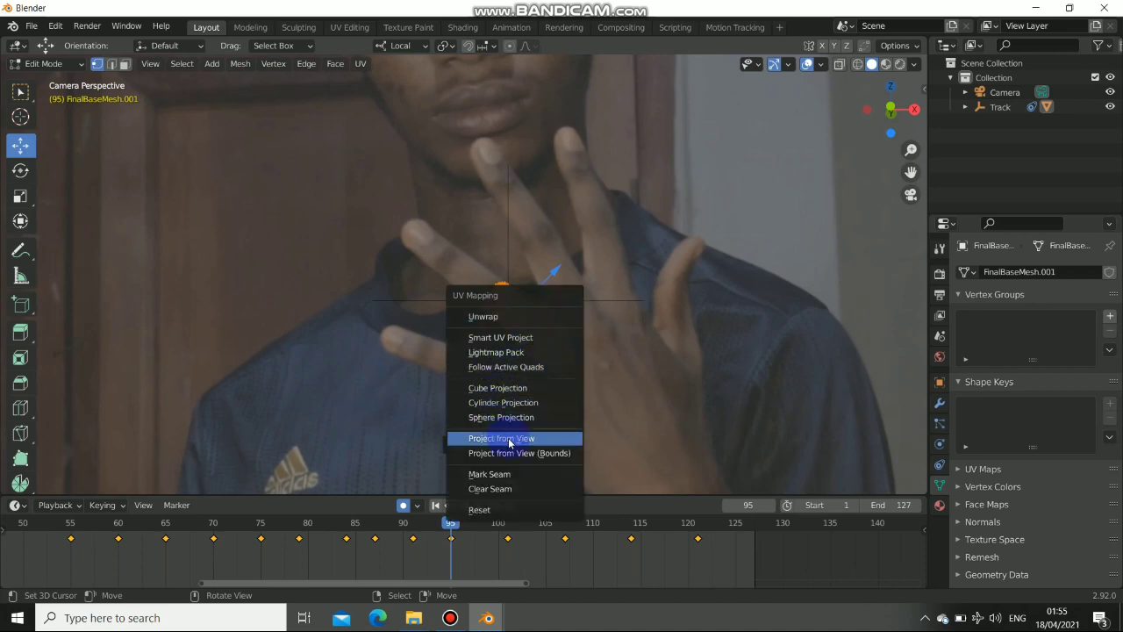
pyautogui.click(500, 438)
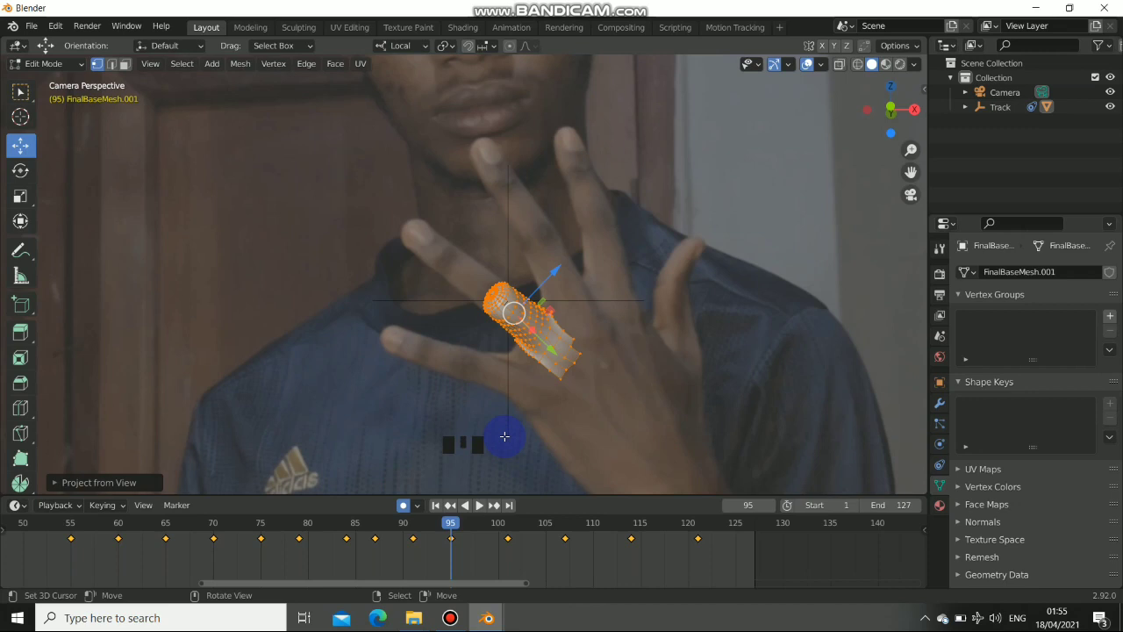
pyautogui.moveTo(296, 159)
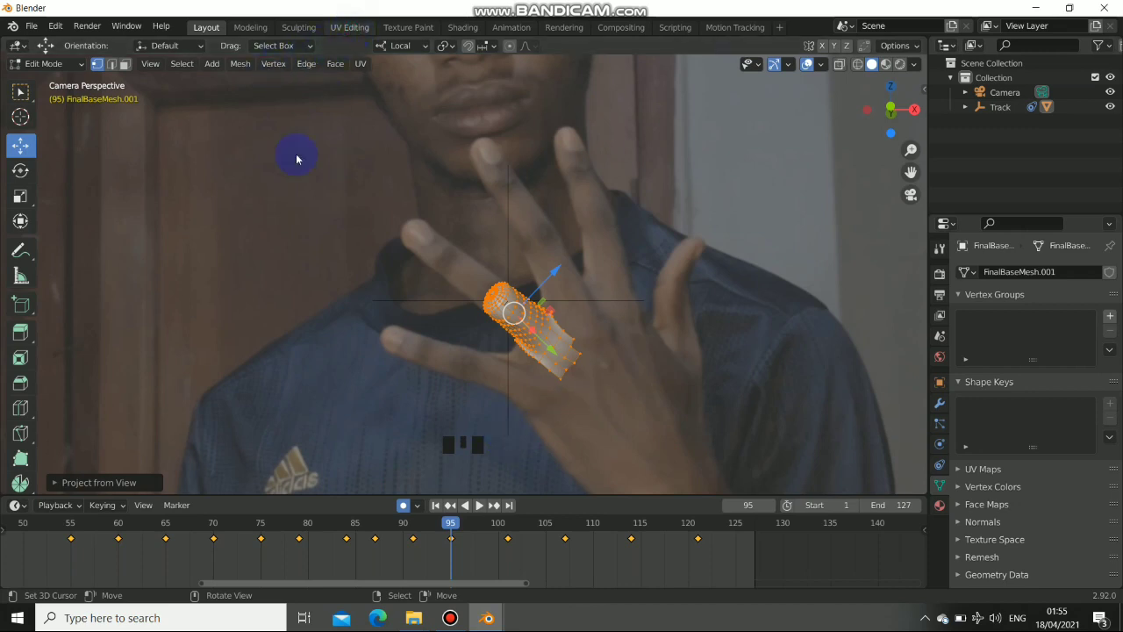
# Review the UVs, use 0245.exr as the finger's Base Color texture, and orbit to inspect
pyautogui.click(350, 28)
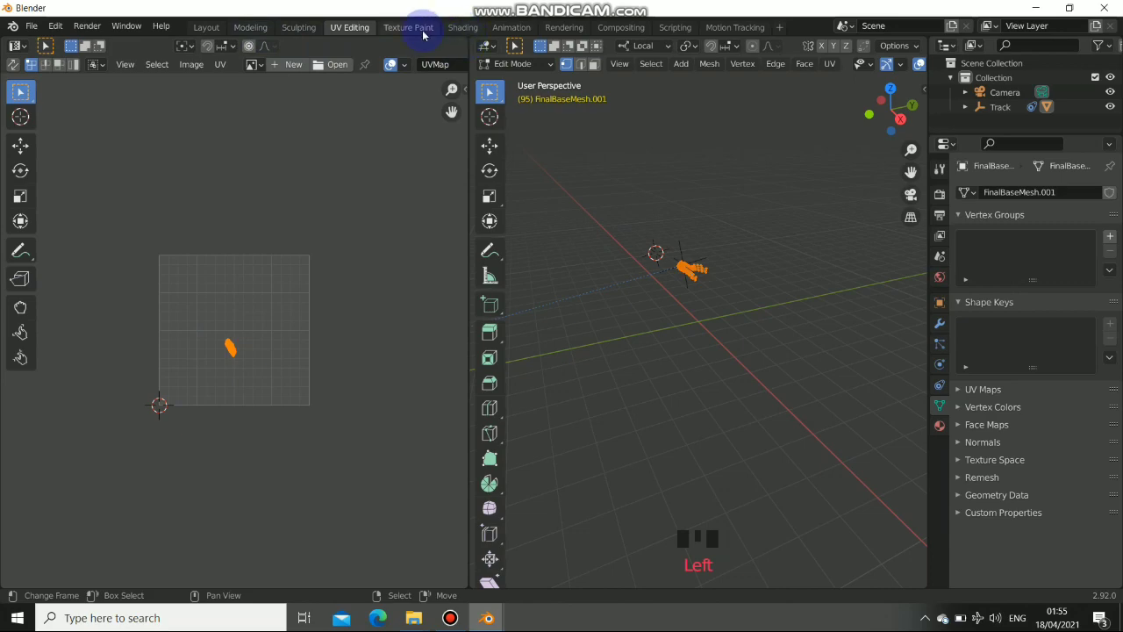
pyautogui.click(461, 27)
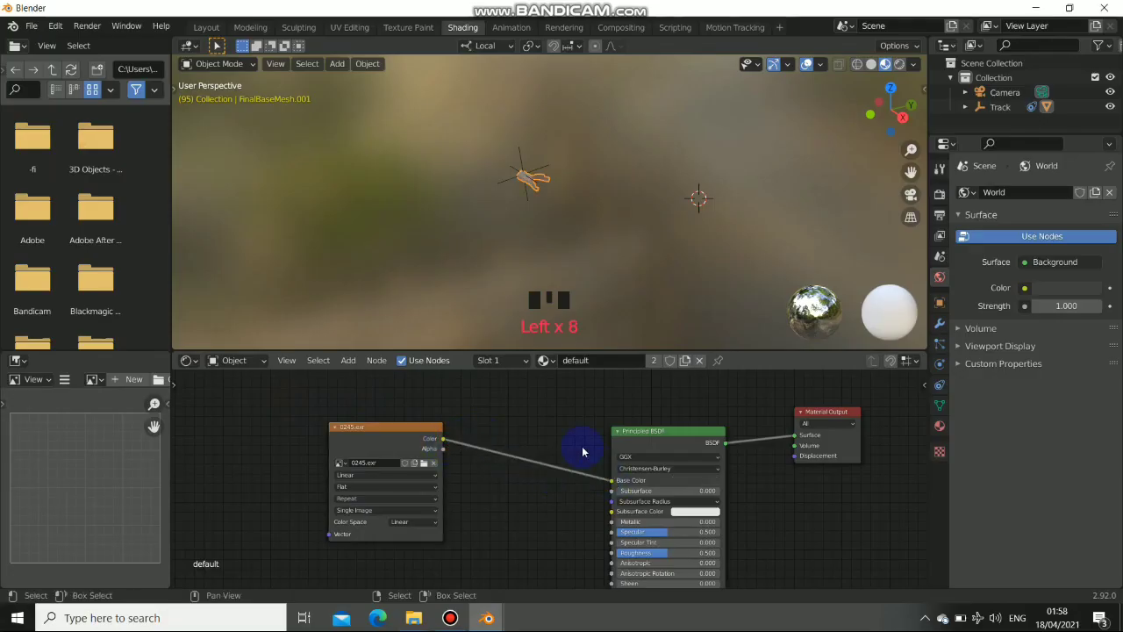
pyautogui.moveTo(584, 452); pyautogui.dragTo(469, 194)
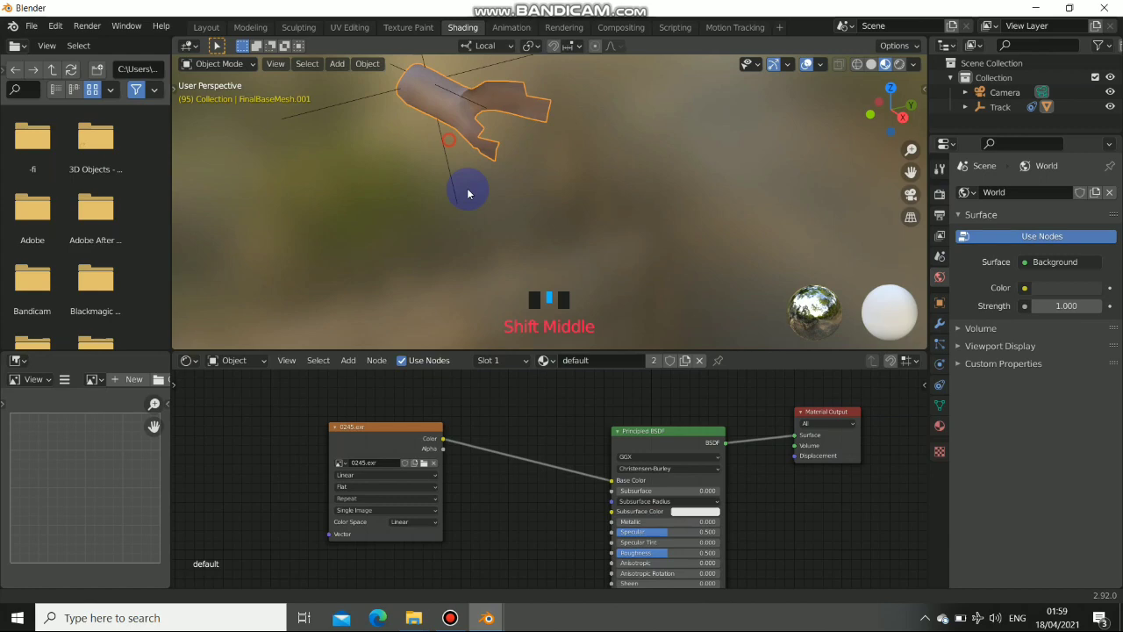
pyautogui.click(349, 27)
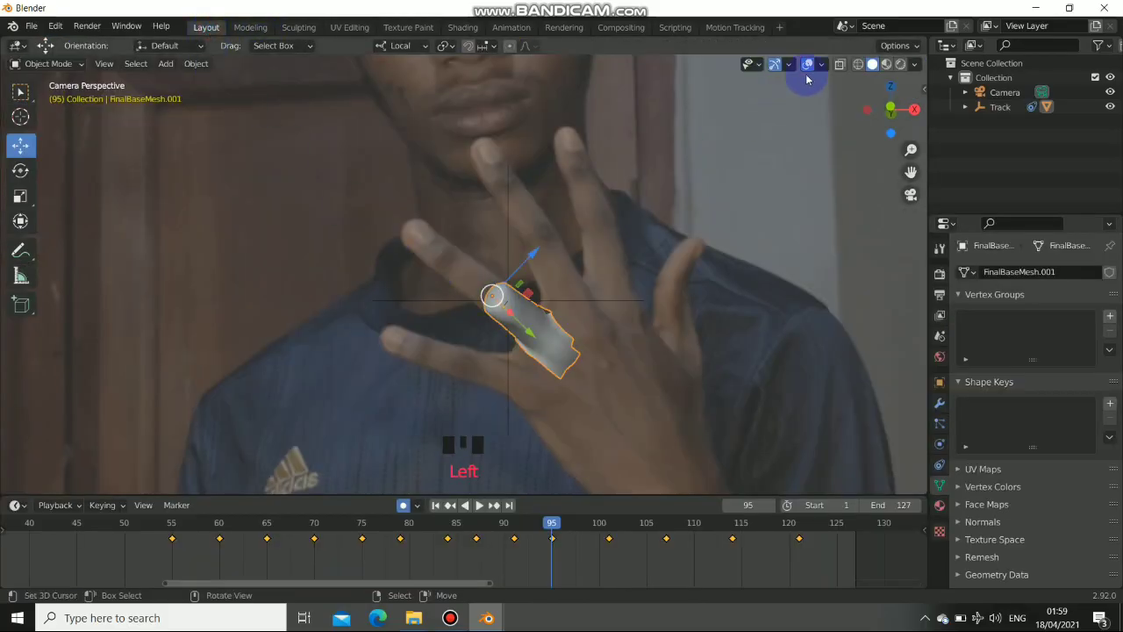
pyautogui.scroll(3)
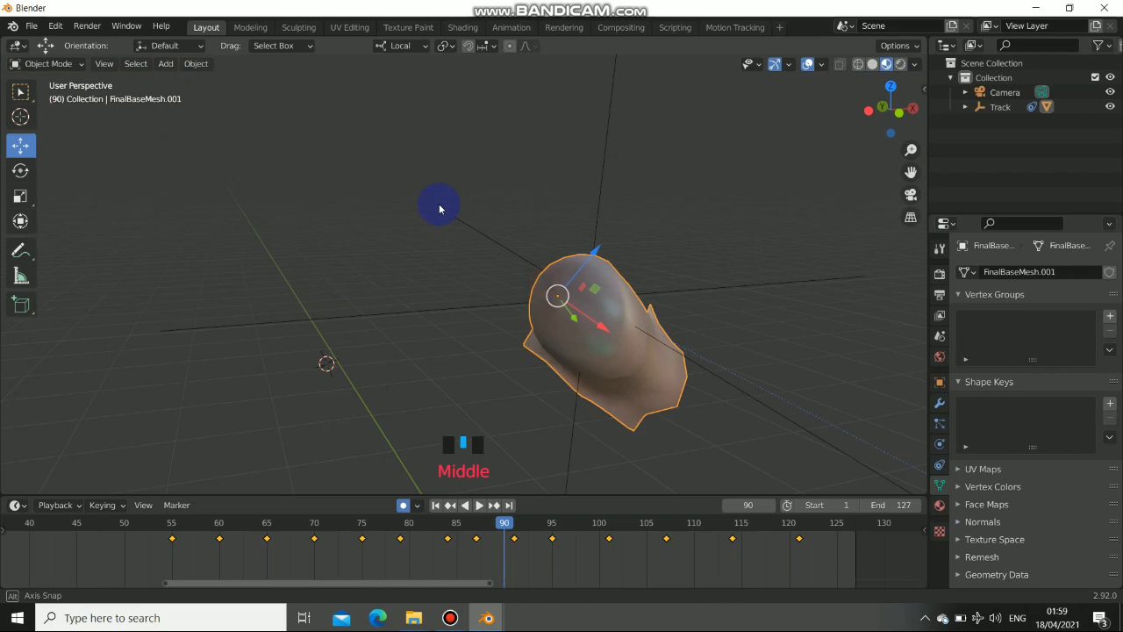
pyautogui.moveTo(439, 209); pyautogui.dragTo(458, 253)
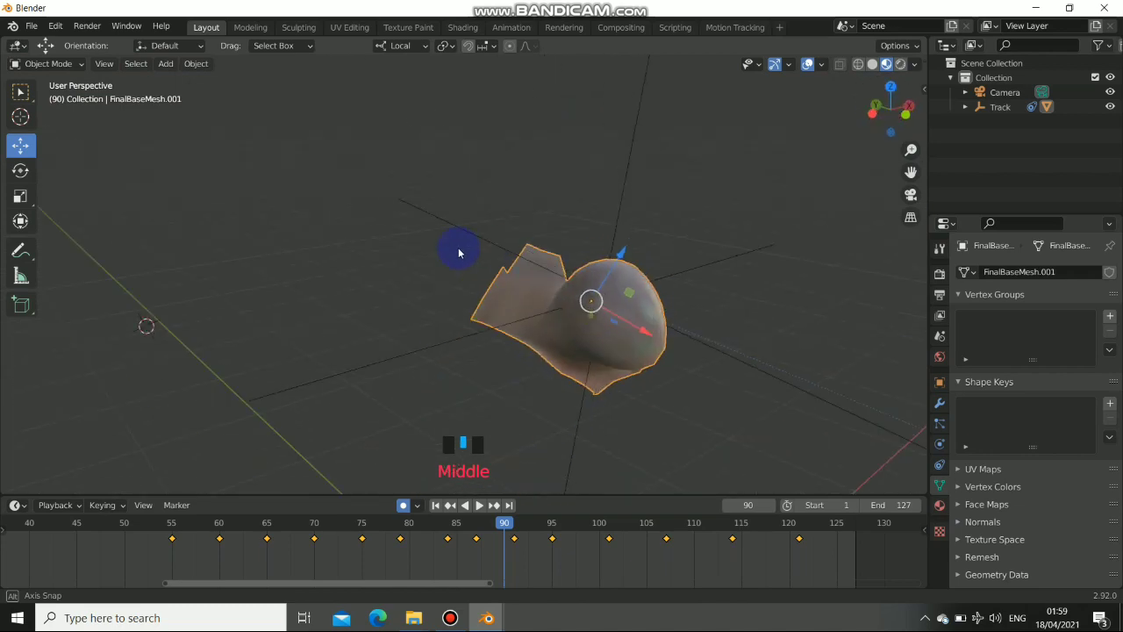
pyautogui.click(462, 27)
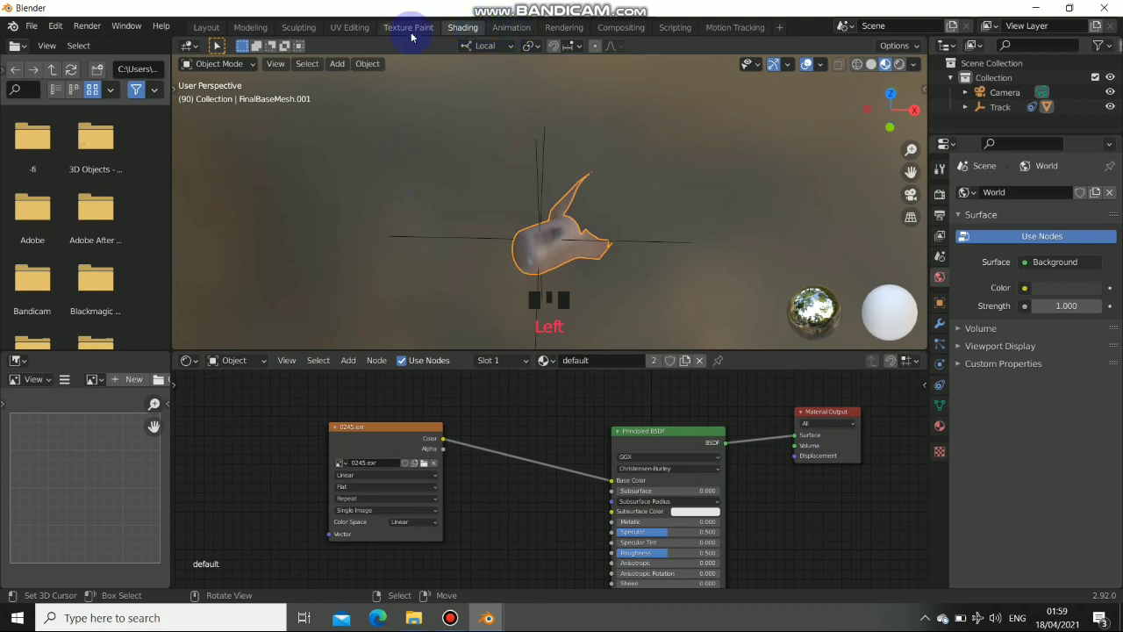
# Switch to the Texture Paint workspace to paint directly on the finger mesh
pyautogui.click(408, 28)
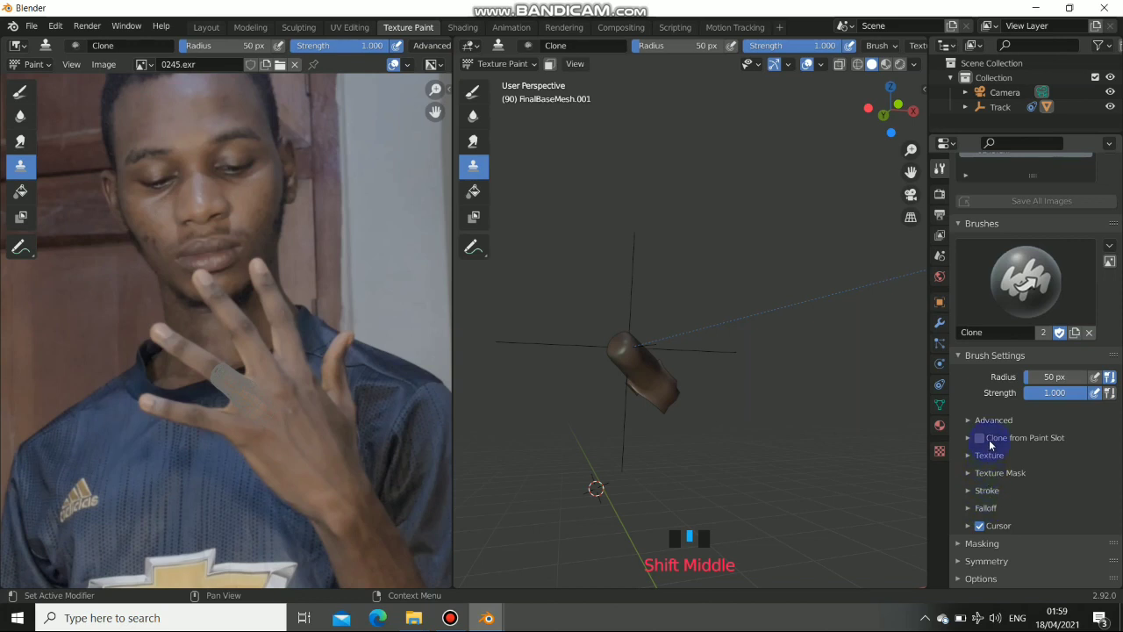
pyautogui.moveTo(981, 444)
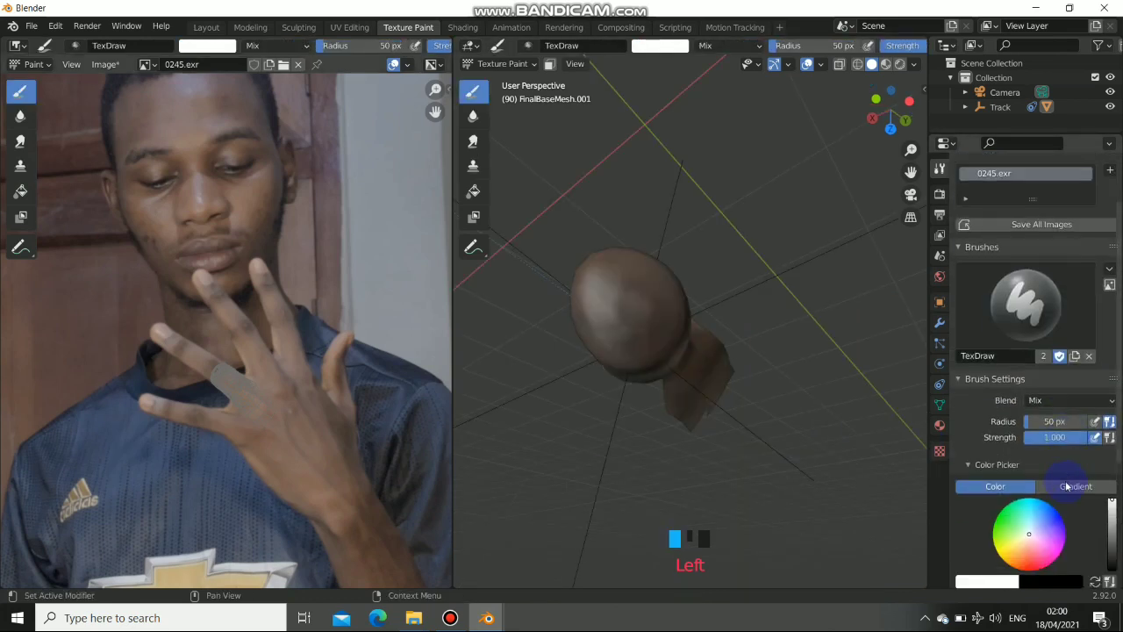
# Choose a deep red colour and paint strokes over the fingertip, then view it in Shading
pyautogui.click(1030, 480)
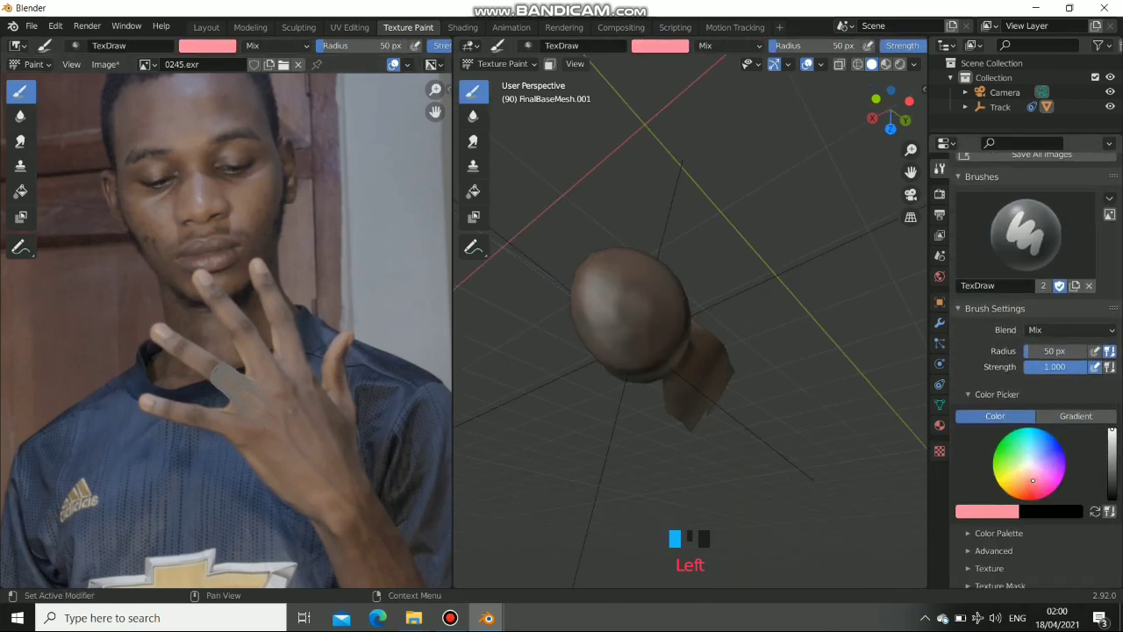
pyautogui.click(1028, 493)
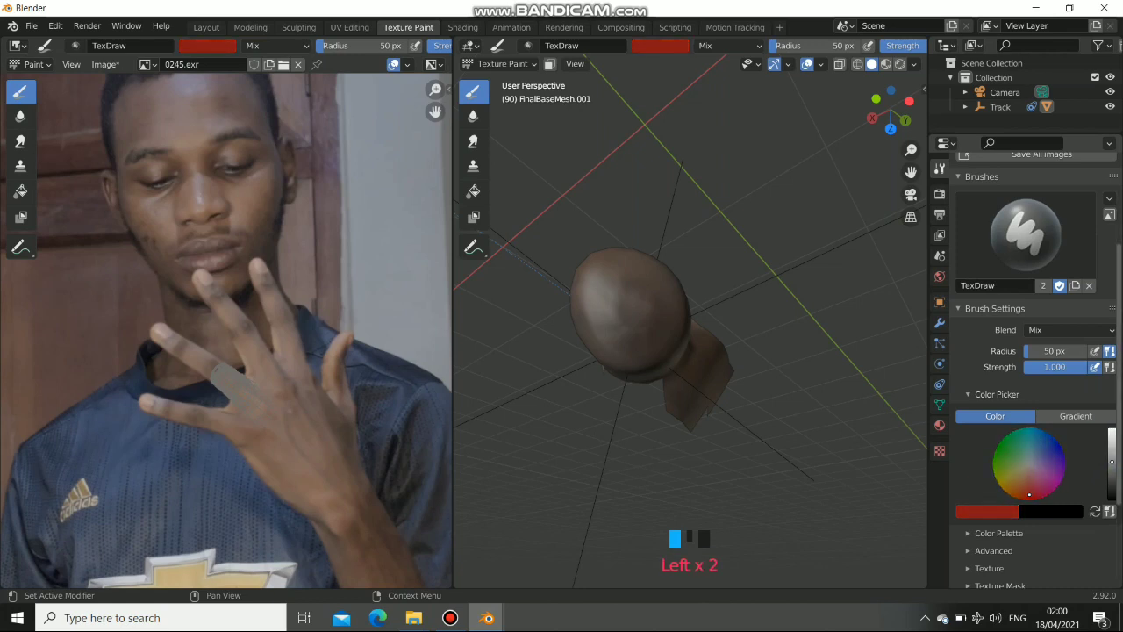
pyautogui.click(636, 300)
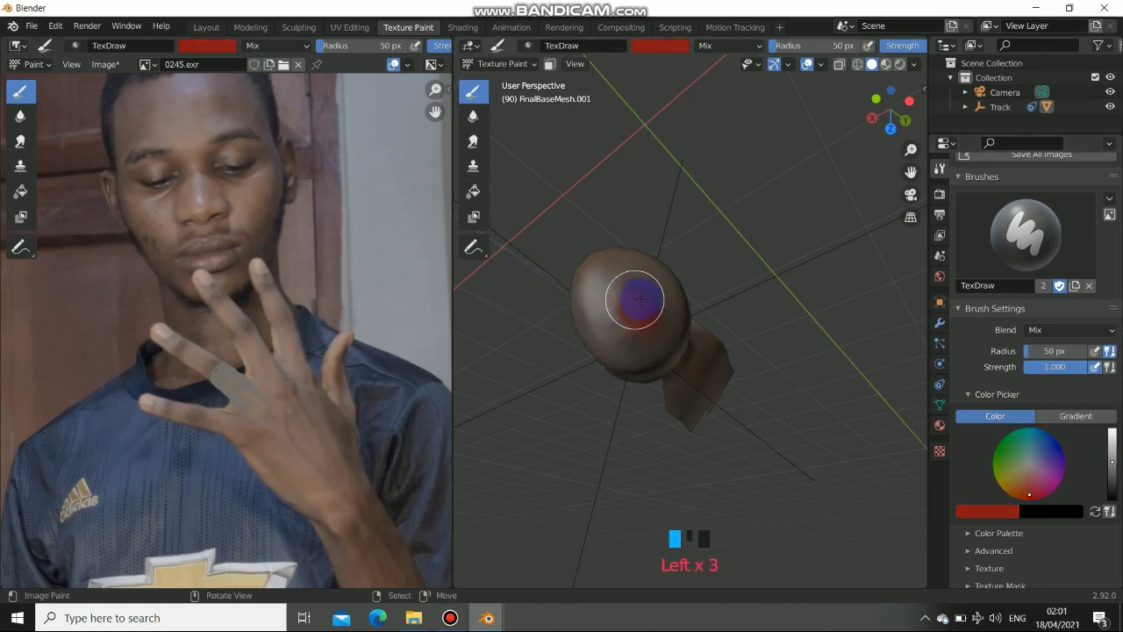
pyautogui.moveTo(634, 300); pyautogui.dragTo(640, 344)
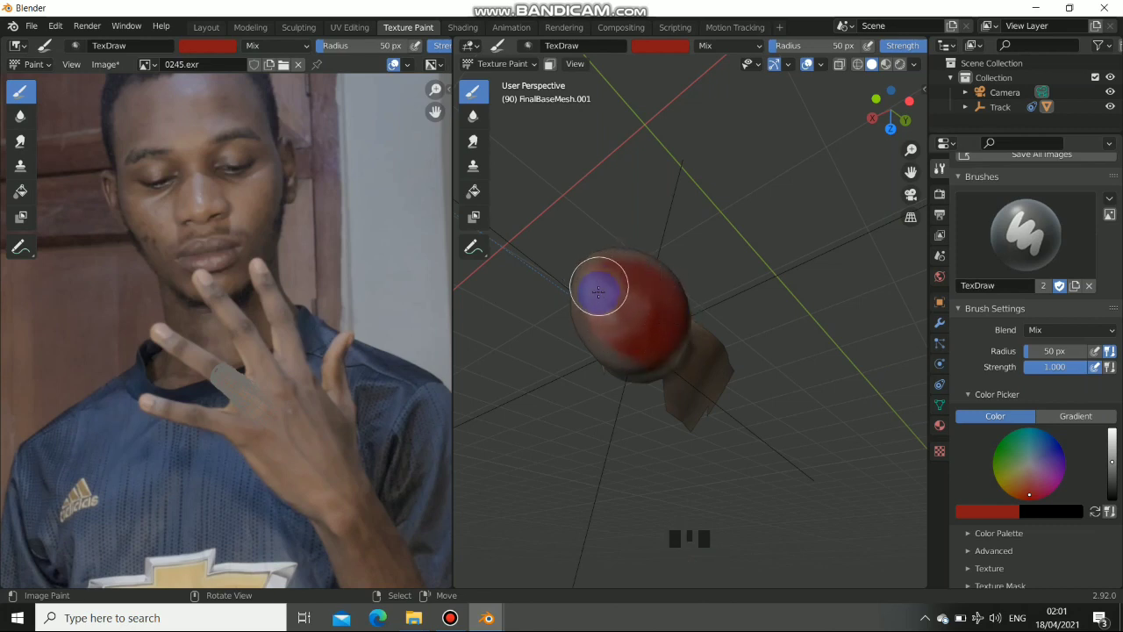
pyautogui.moveTo(599, 289); pyautogui.dragTo(637, 290)
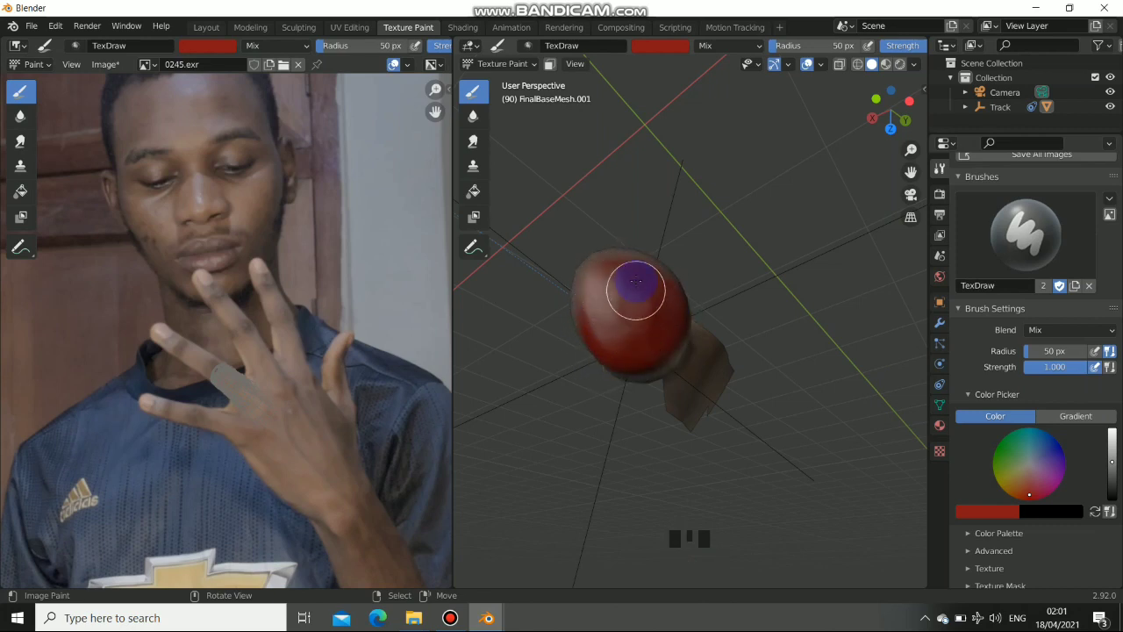
pyautogui.click(462, 27)
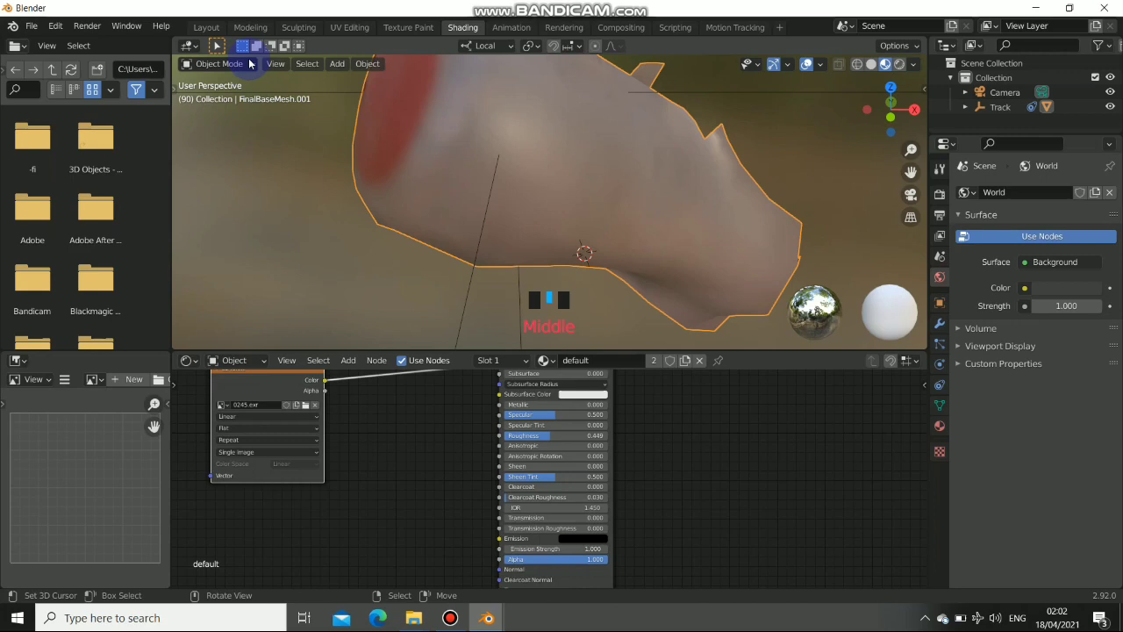
# Switch workspaces to view the red-tipped finger over the footage in camera view
pyautogui.click(205, 27)
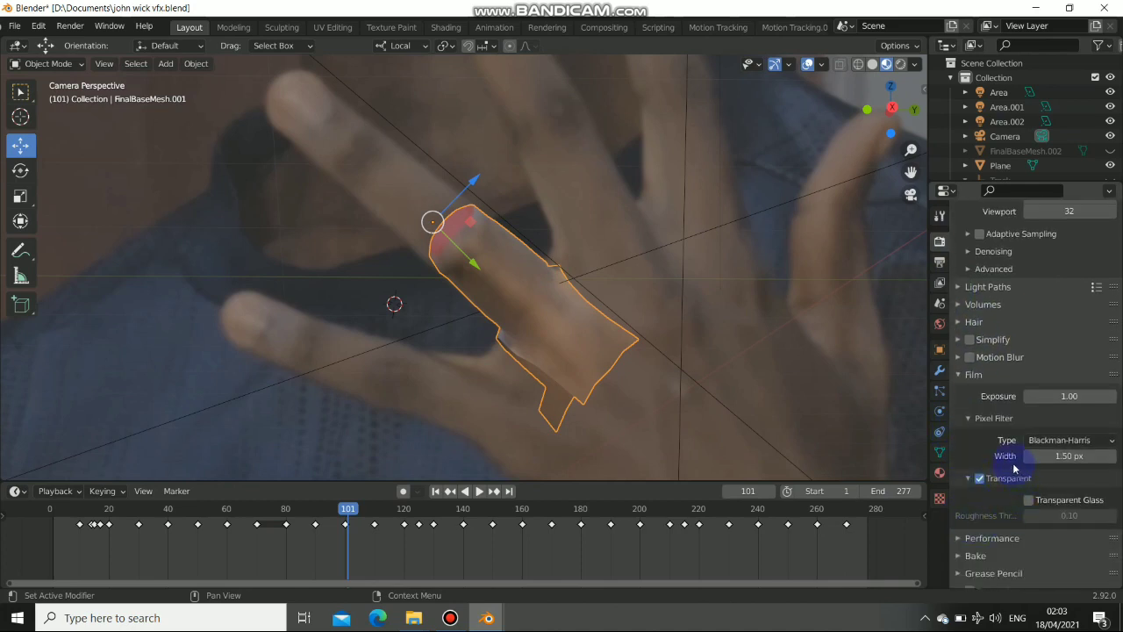
# Toggle the Film Transparent option off and back on, leaving it enabled
pyautogui.click(977, 478)
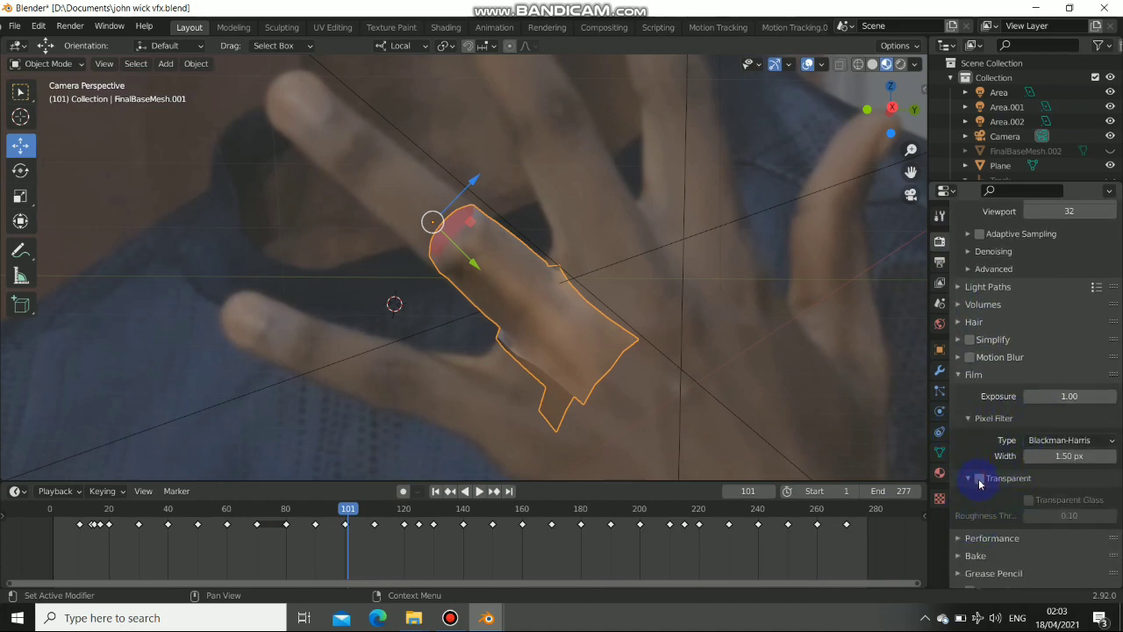
pyautogui.click(971, 477)
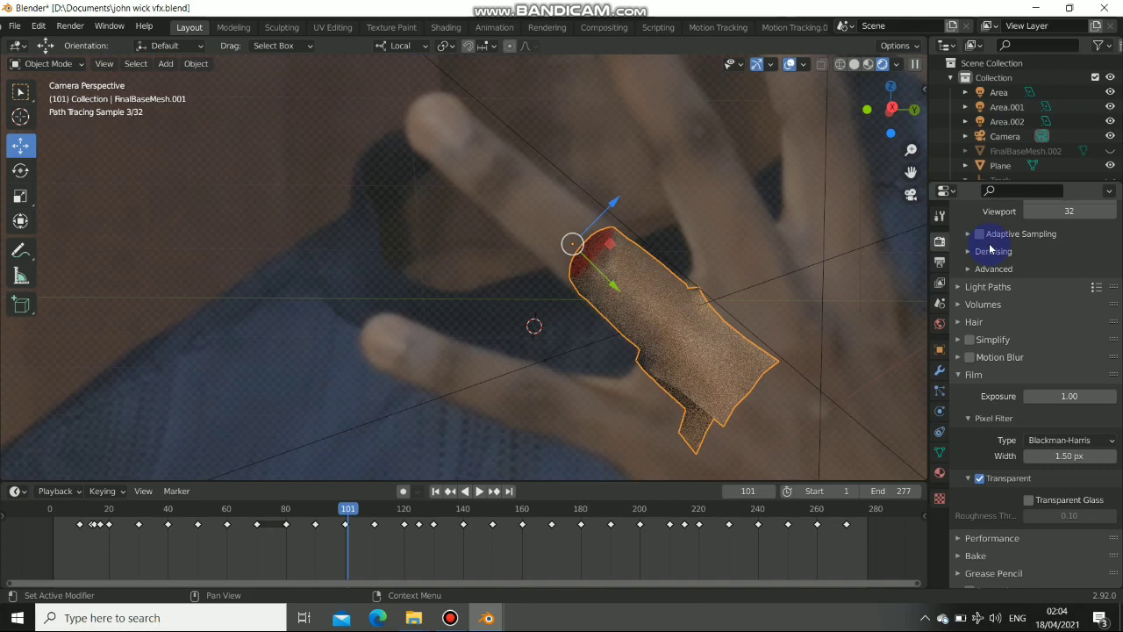
# Set the Cycles device to GPU Compute and render frame 101 as a still image
pyautogui.click(1068, 275)
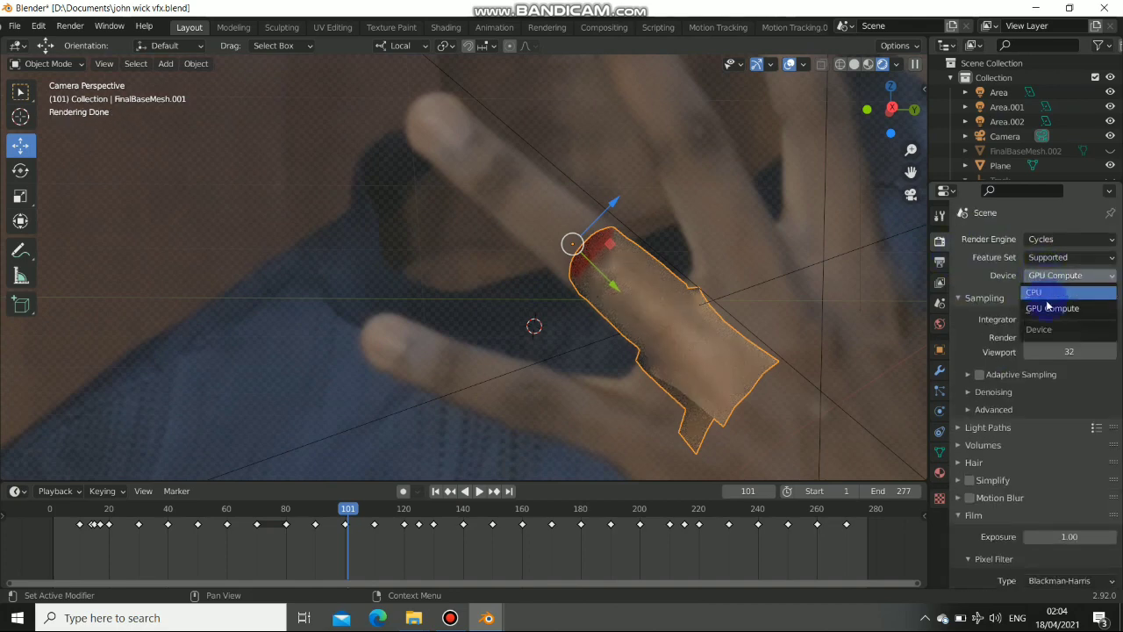
pyautogui.click(1051, 307)
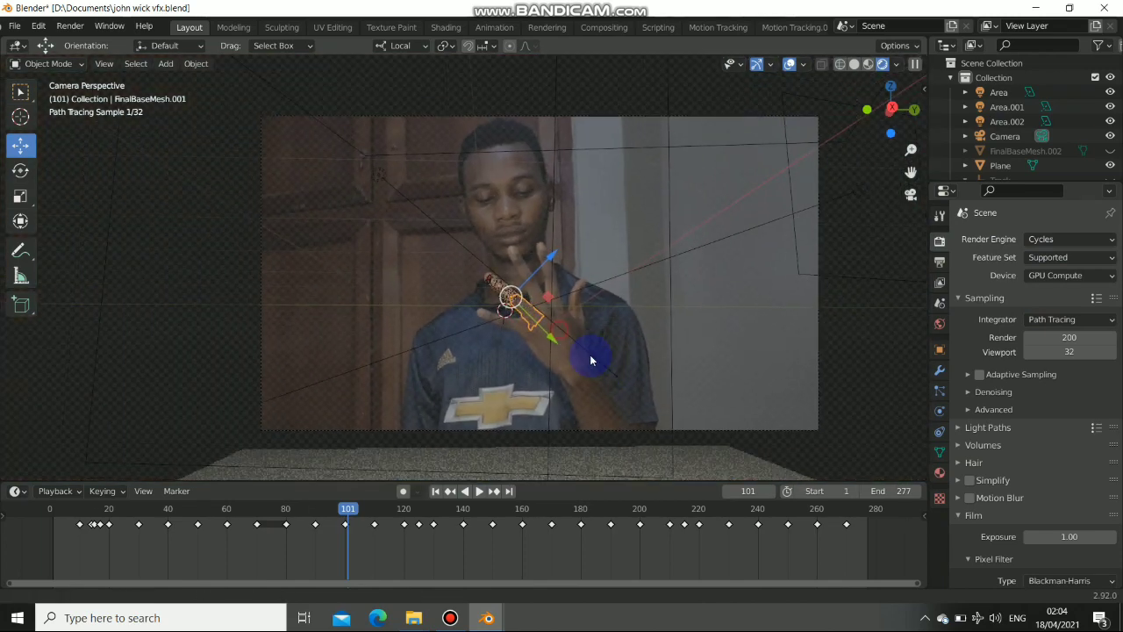
pyautogui.click(78, 26)
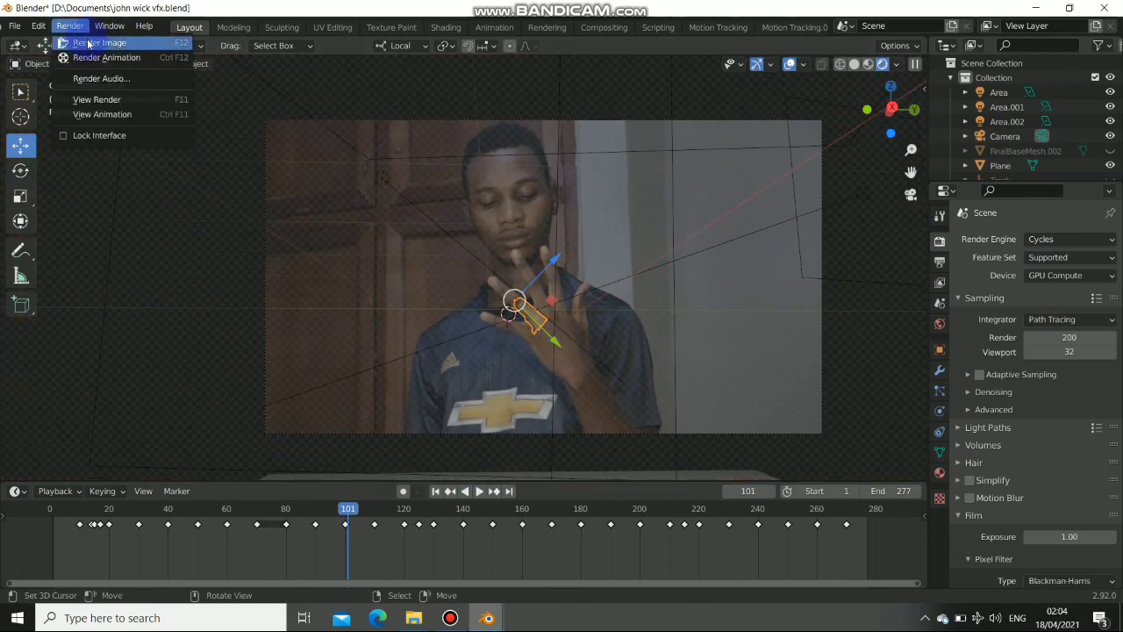
pyautogui.click(105, 45)
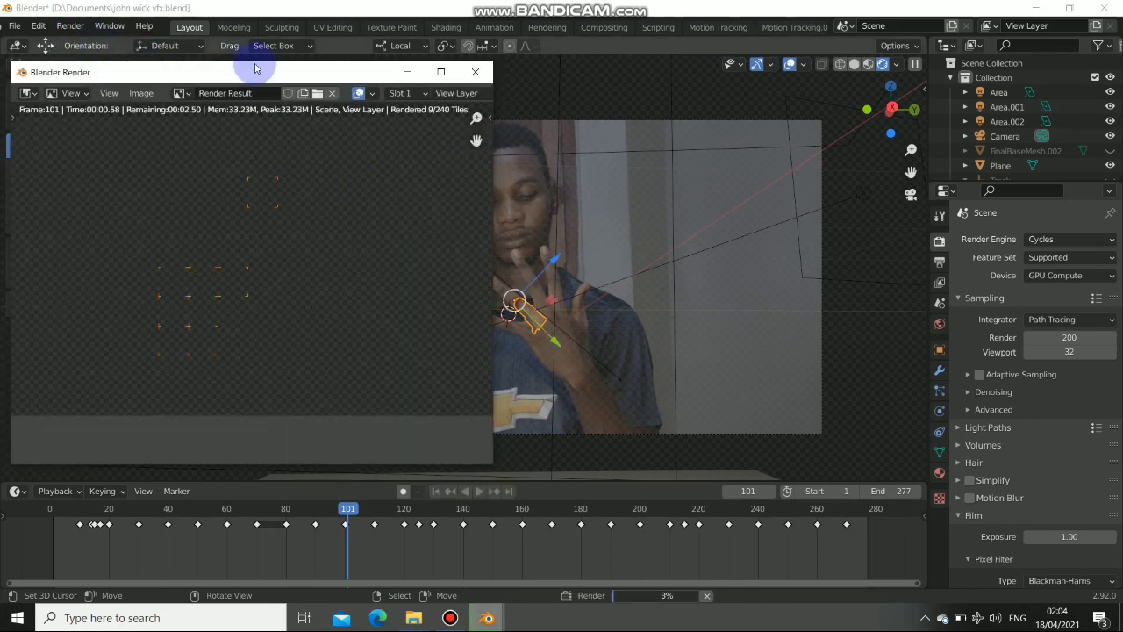